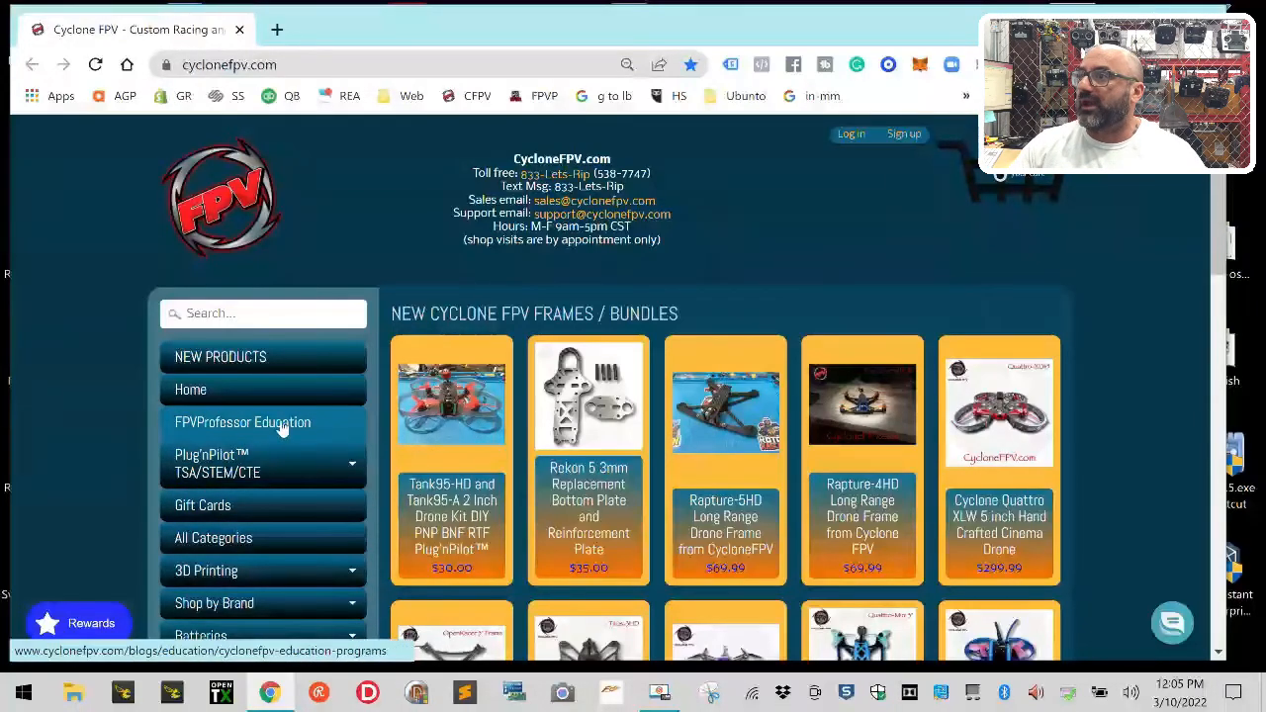
# Step: Go to FPVProfessor Education, Drone Kits and Videos, Downloads, and browse the download links
pyautogui.click(242, 422)
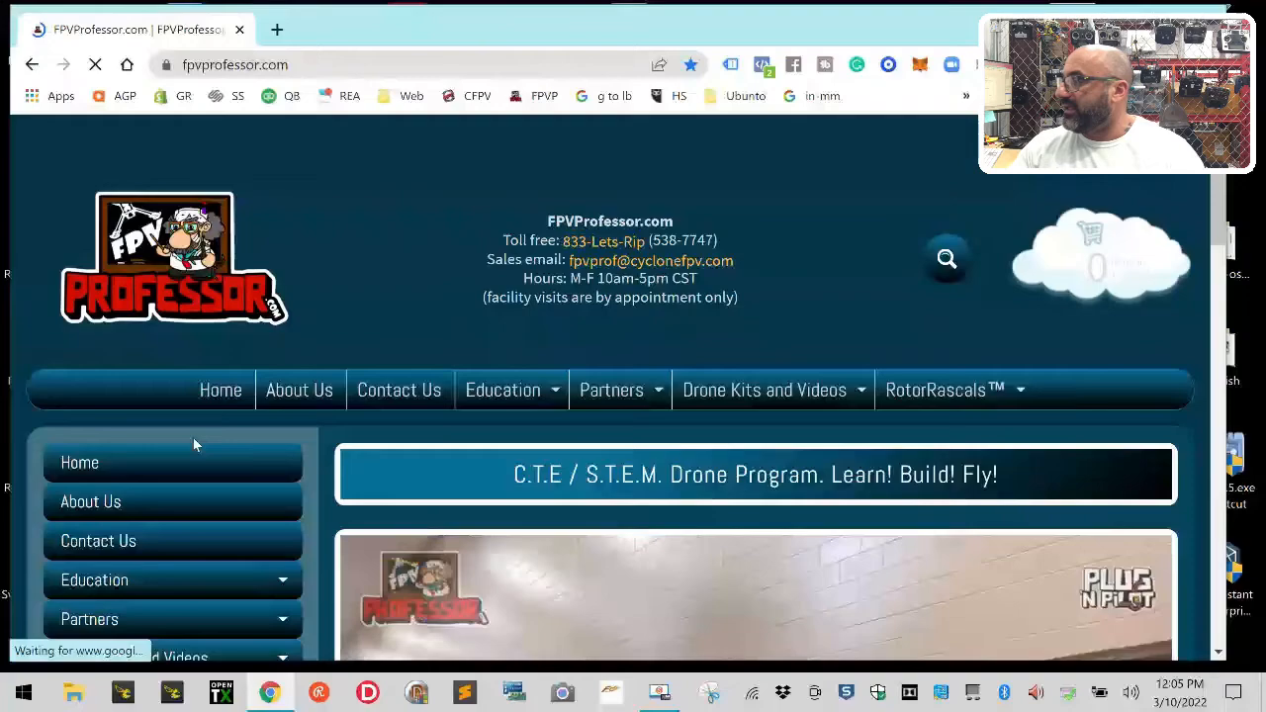
pyautogui.scroll(-3)
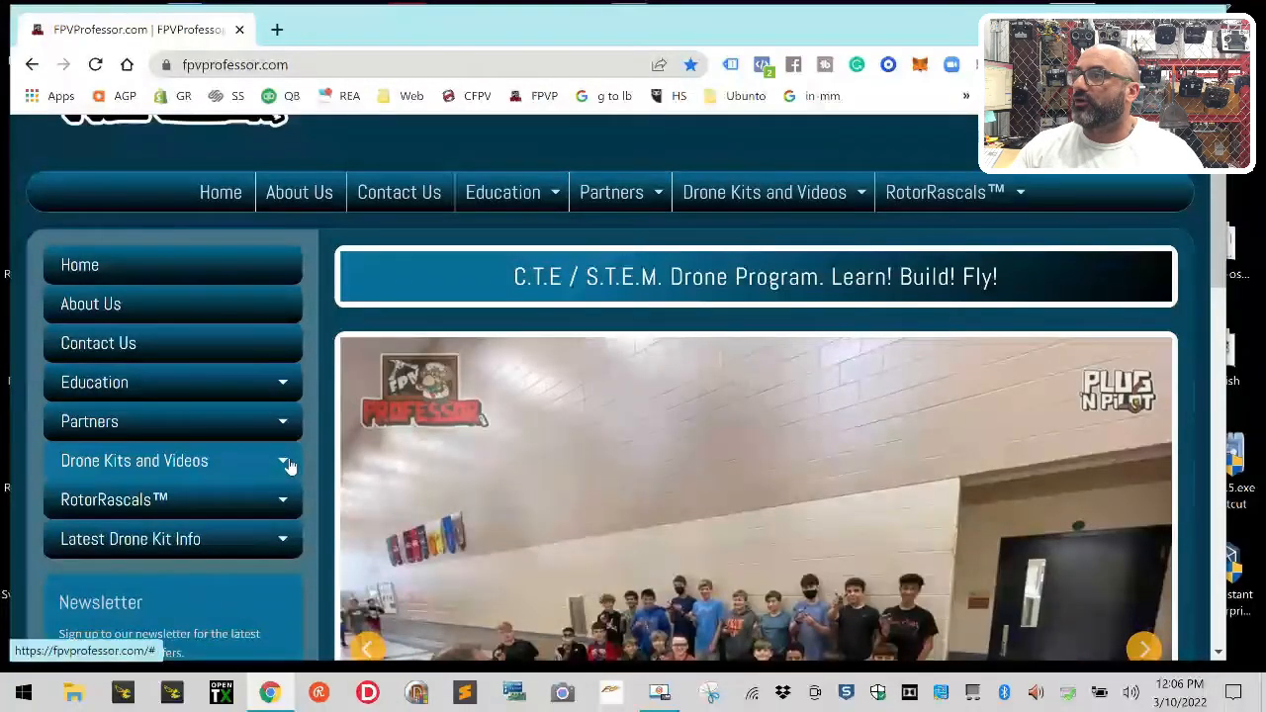
pyautogui.click(133, 459)
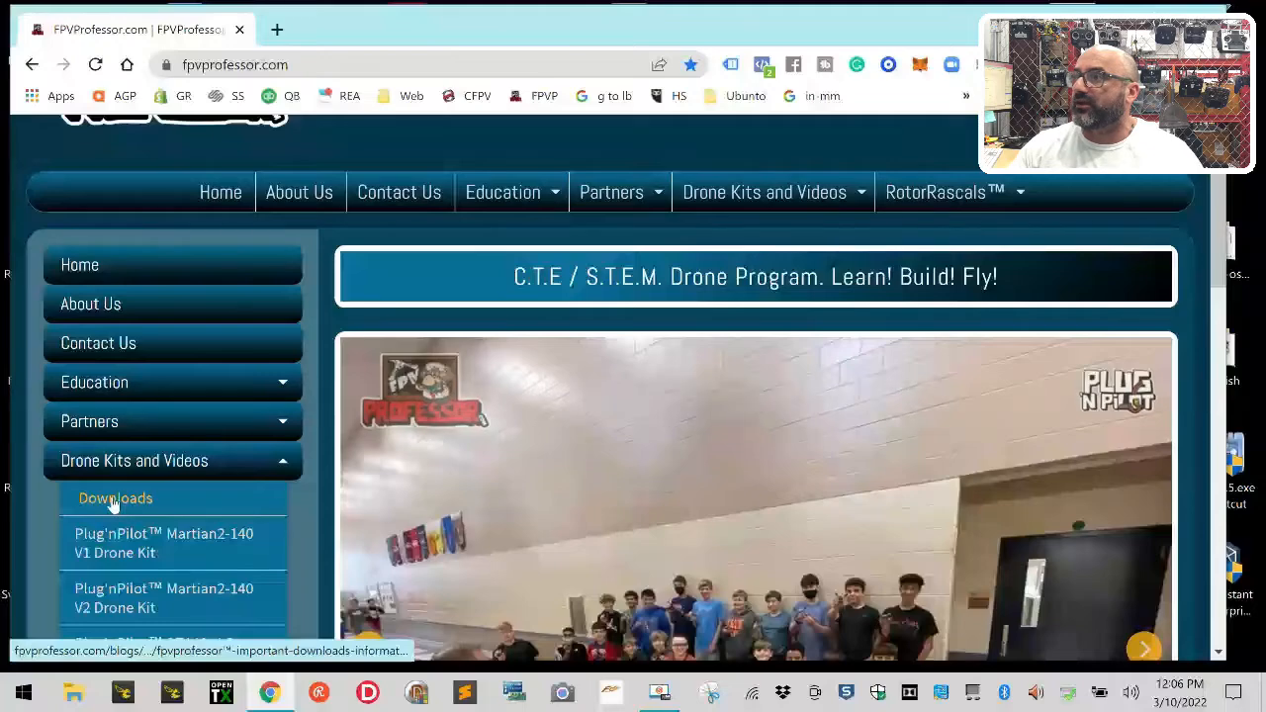
pyautogui.click(115, 497)
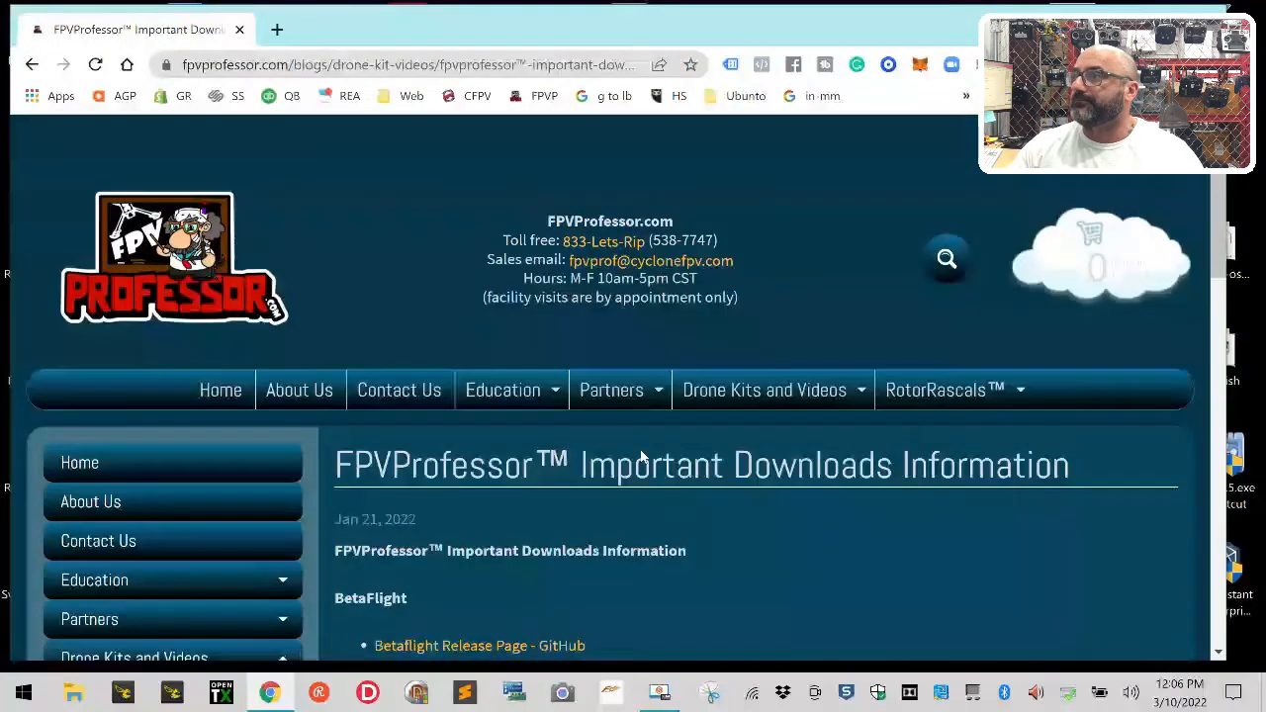
pyautogui.scroll(-3)
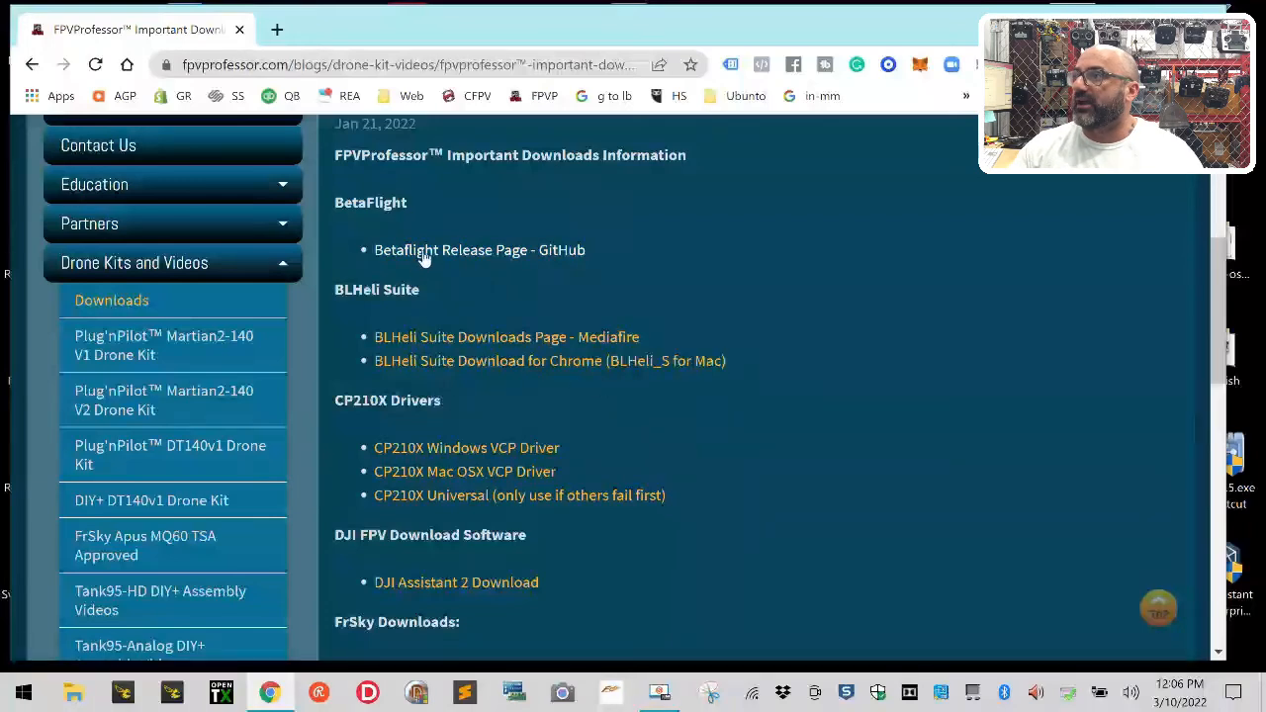
pyautogui.moveTo(480, 249)
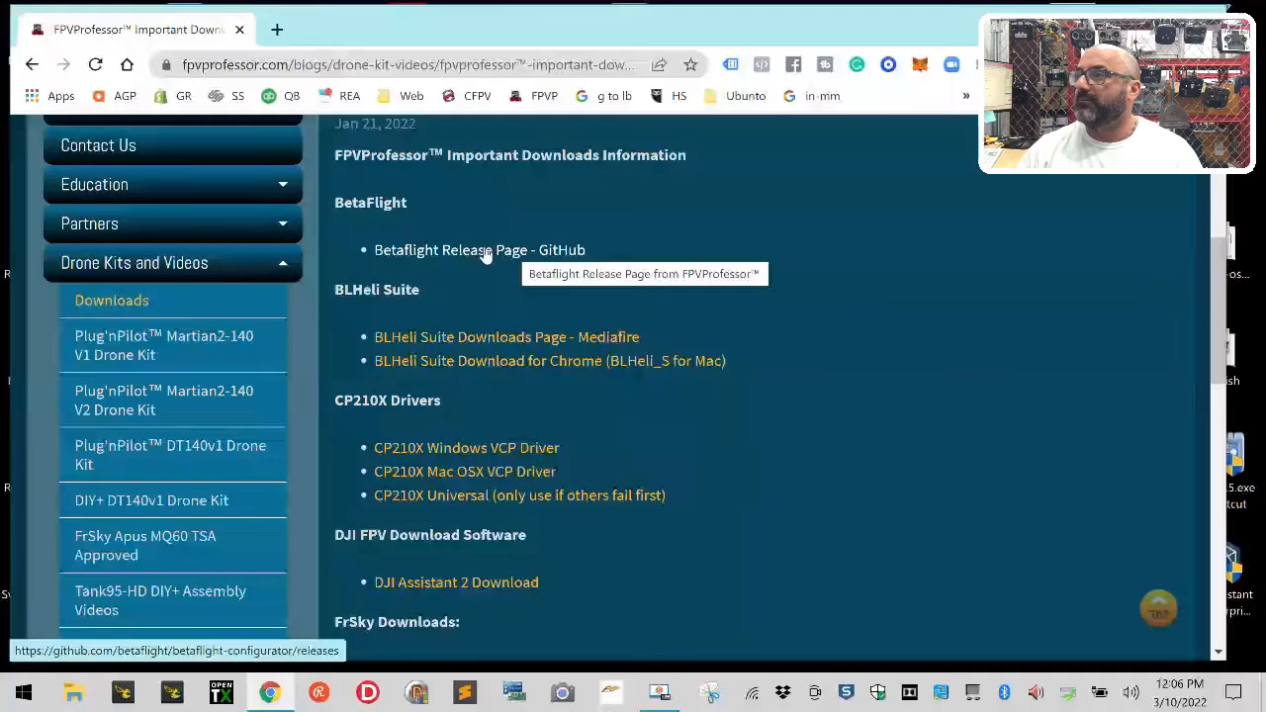
pyautogui.moveTo(445, 603)
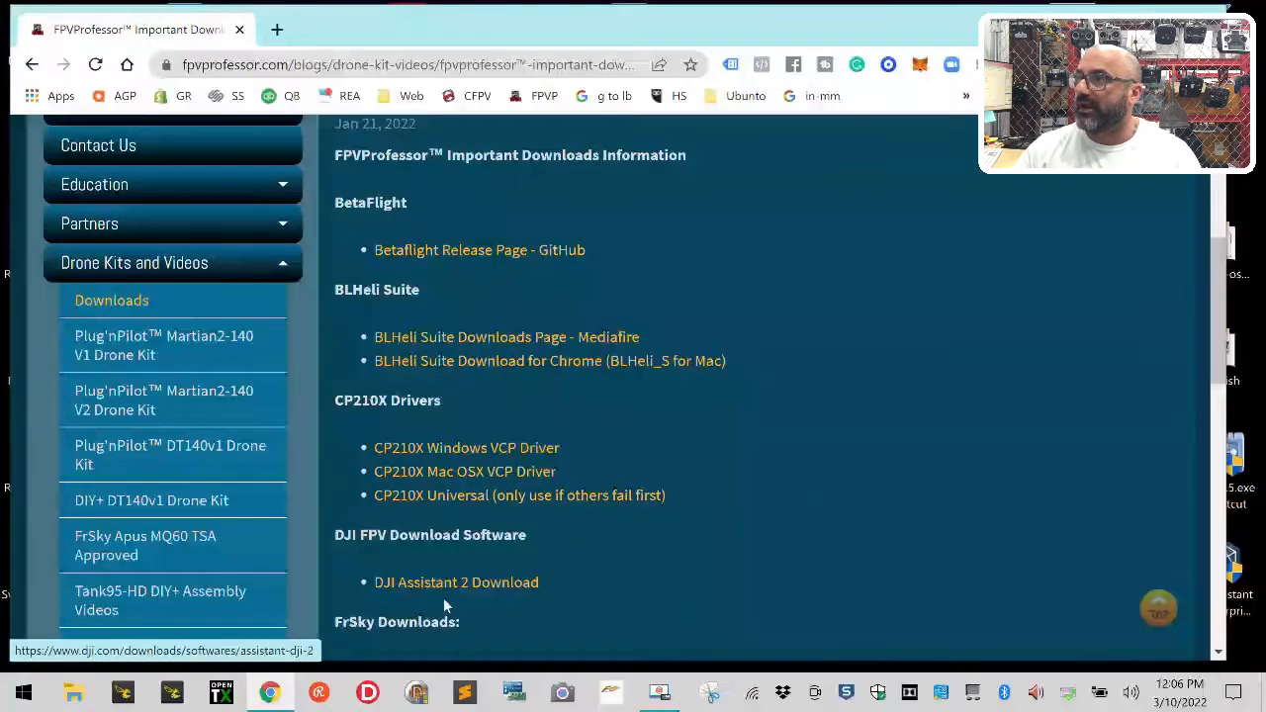
pyautogui.scroll(-3)
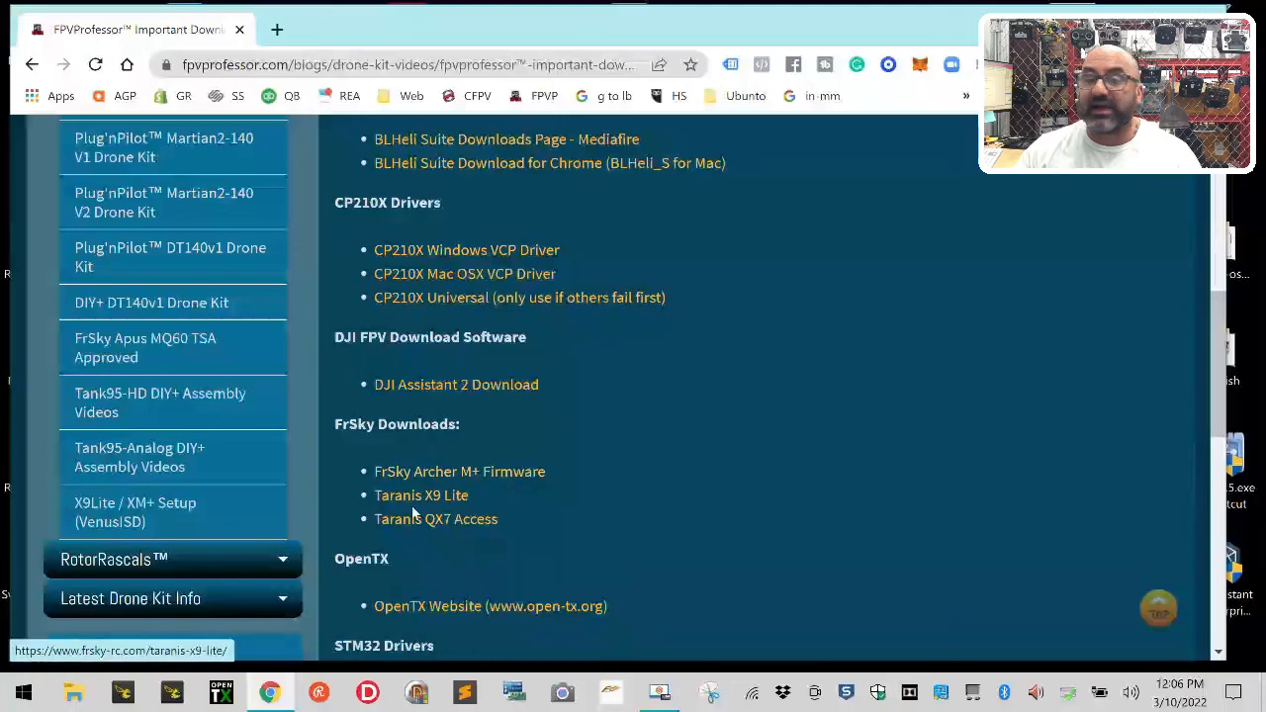
pyautogui.moveTo(436, 518)
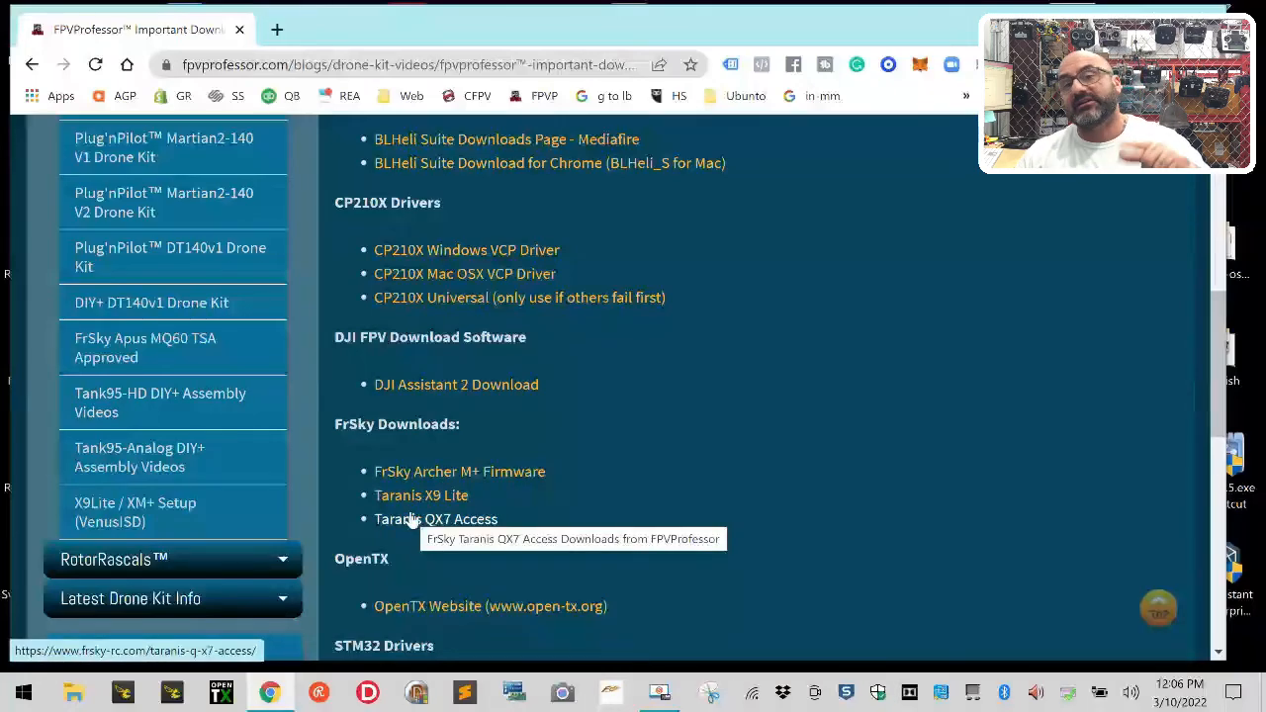
pyautogui.moveTo(644, 542)
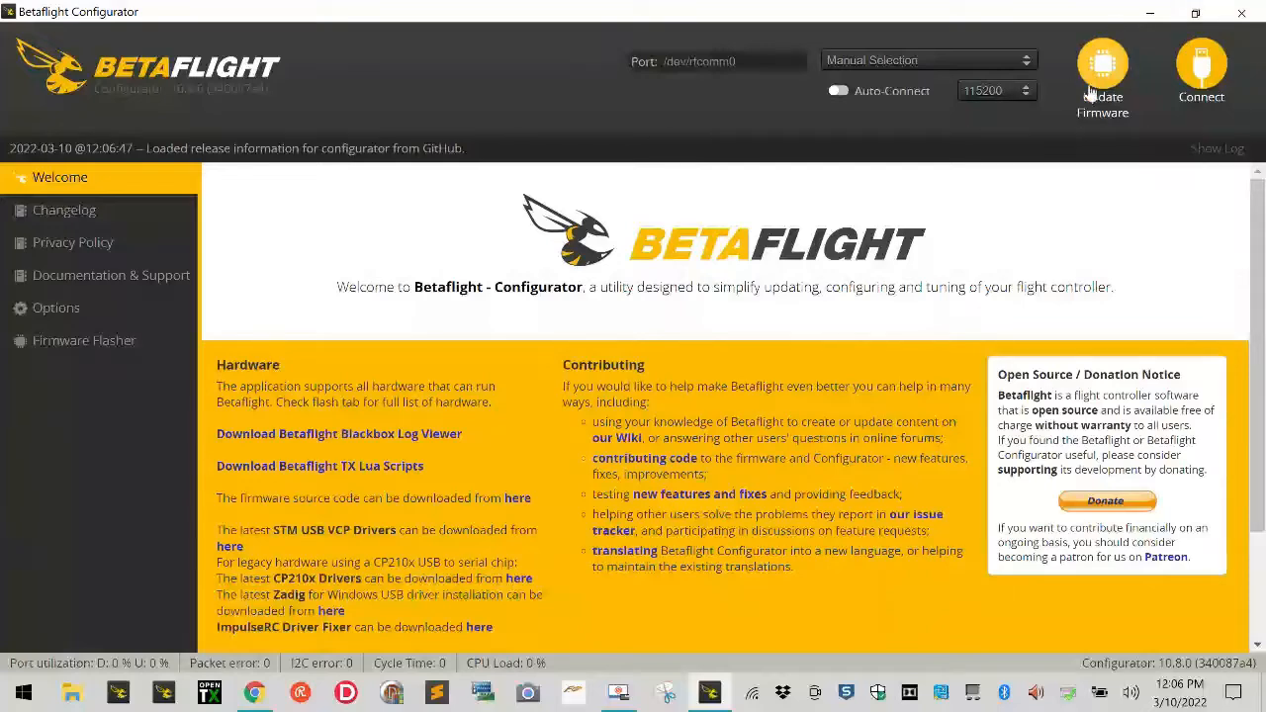
pyautogui.moveTo(1137, 103)
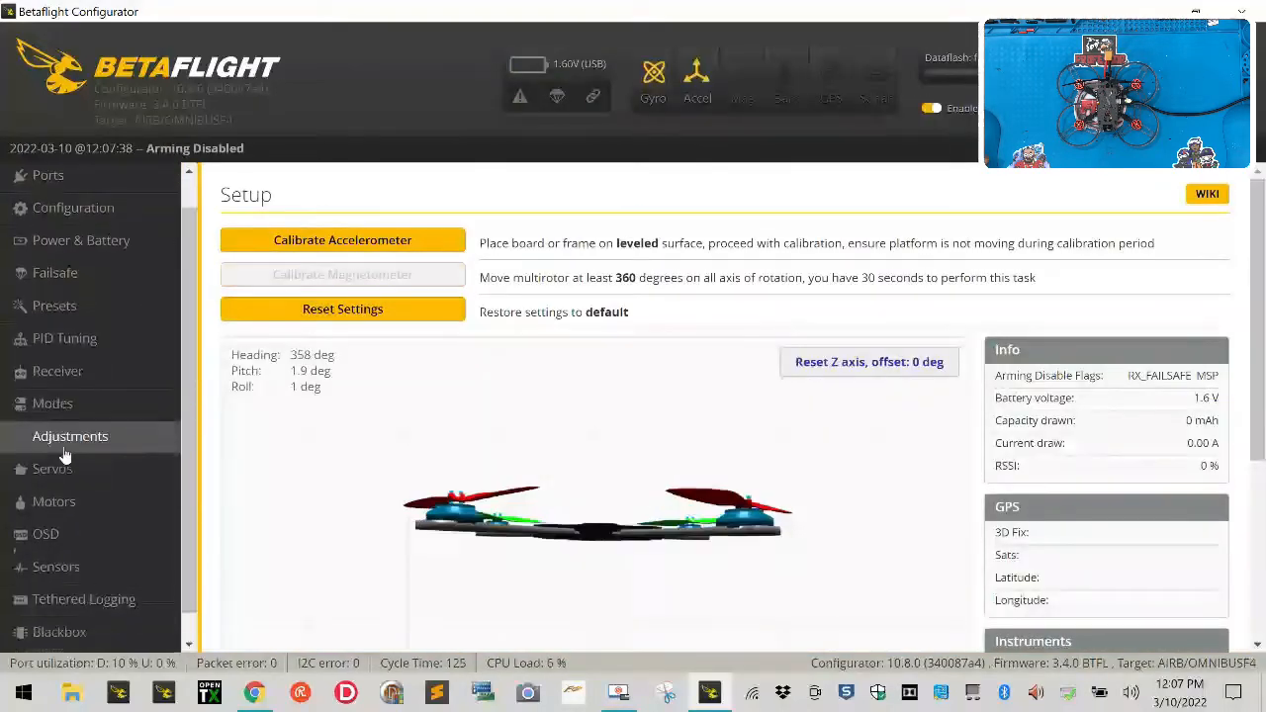
# Step: Run the version command in the CLI to confirm Betaflight 3.4.0 for OMNIBUSF4
pyautogui.click(40, 636)
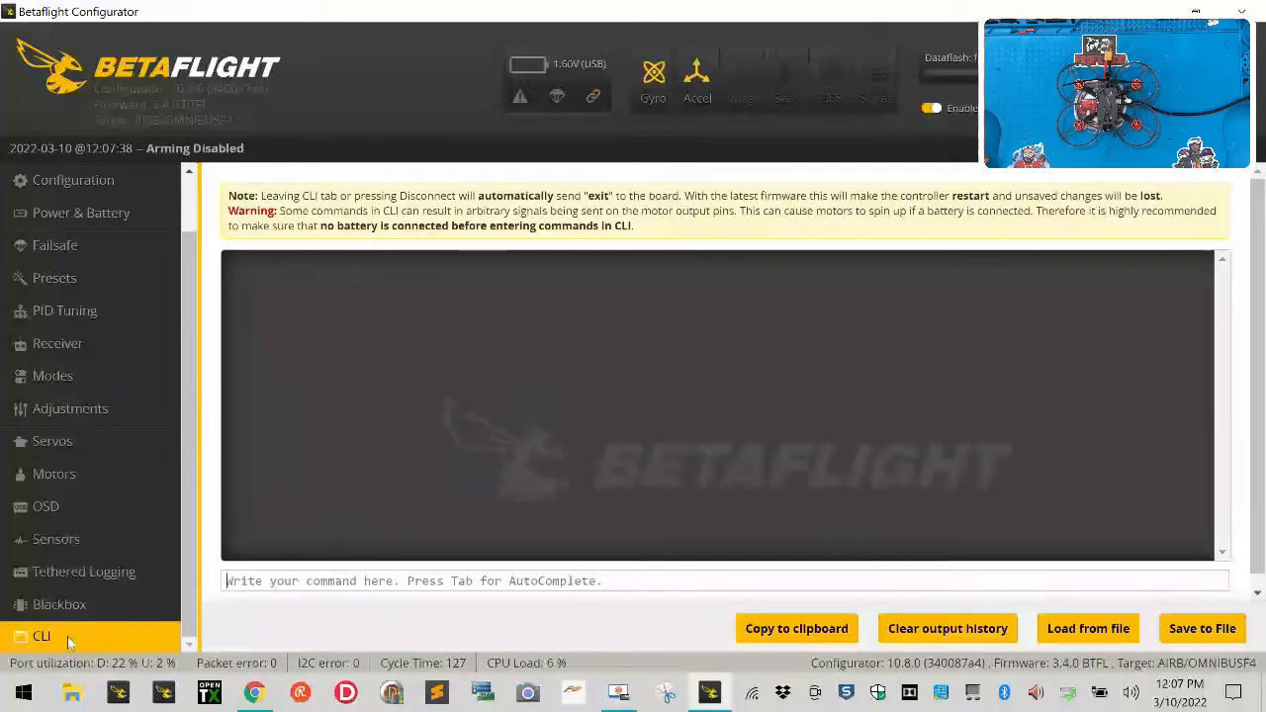
pyautogui.click(41, 636)
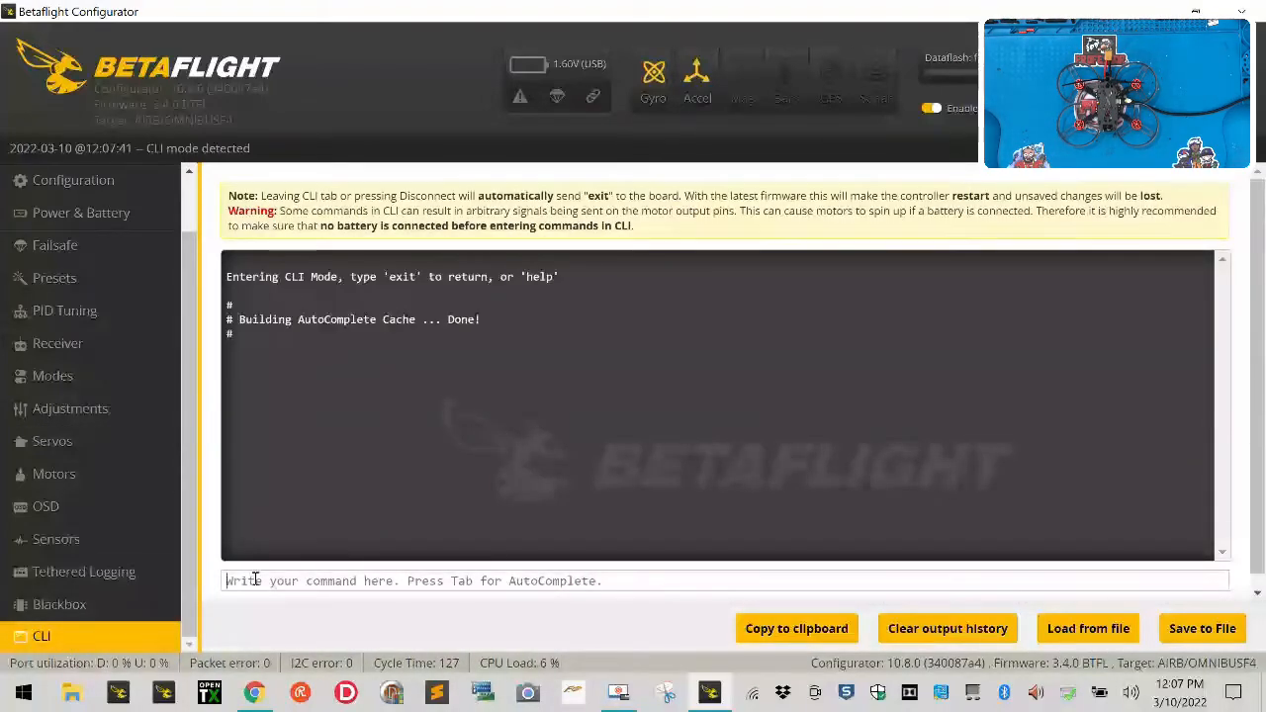
pyautogui.write('vers')
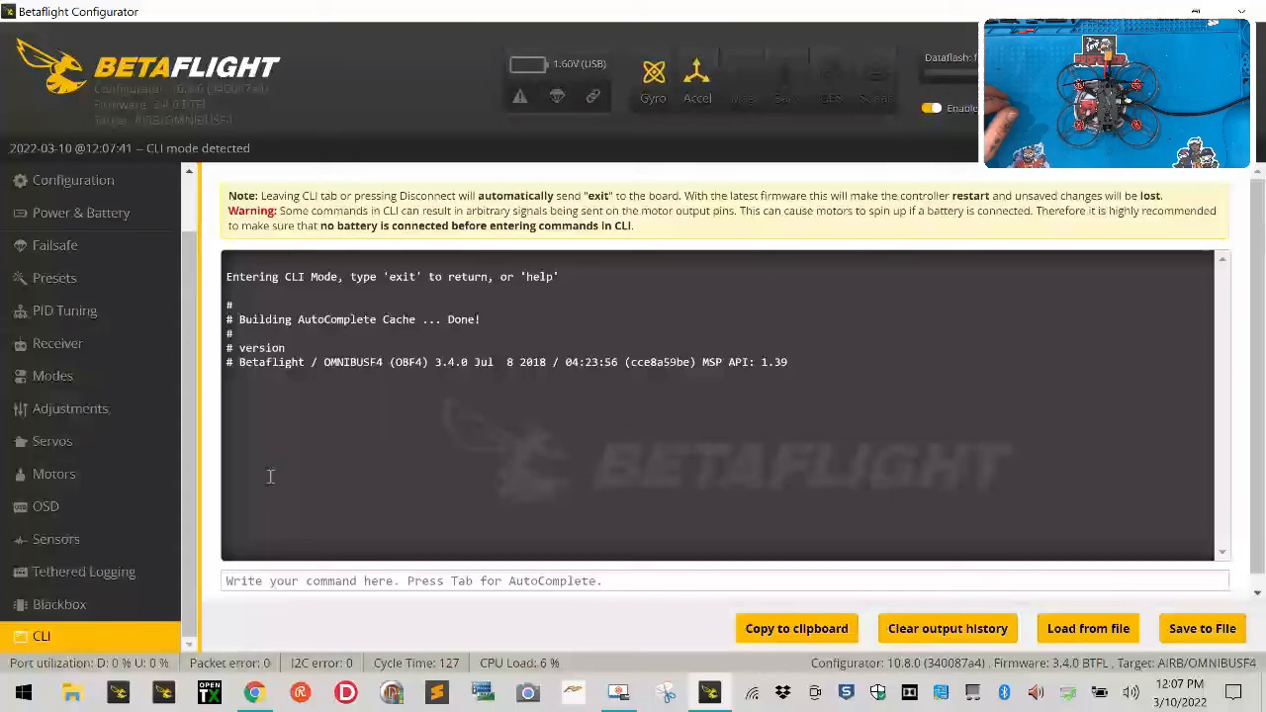
pyautogui.moveTo(736, 67)
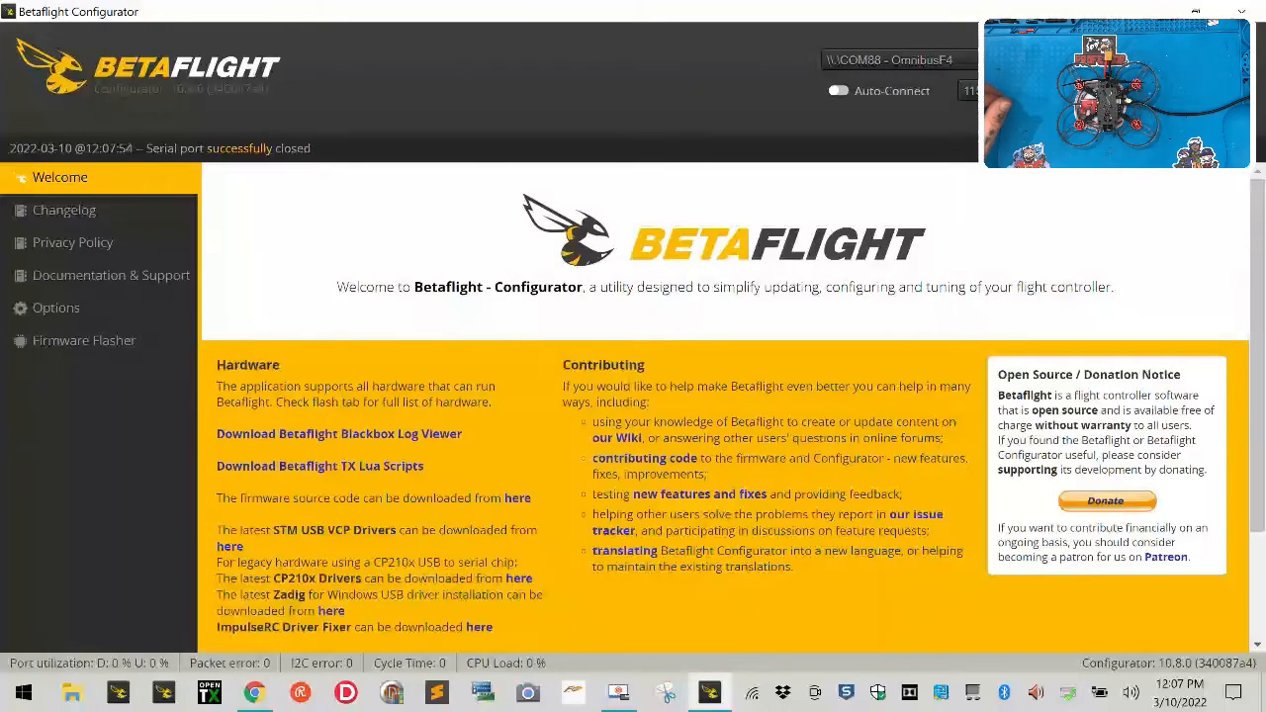
# Step: Load online Betaflight 4.2.11 for OMNIBUSF4 in Firmware Flasher with Full chip erase enabled
pyautogui.click(84, 340)
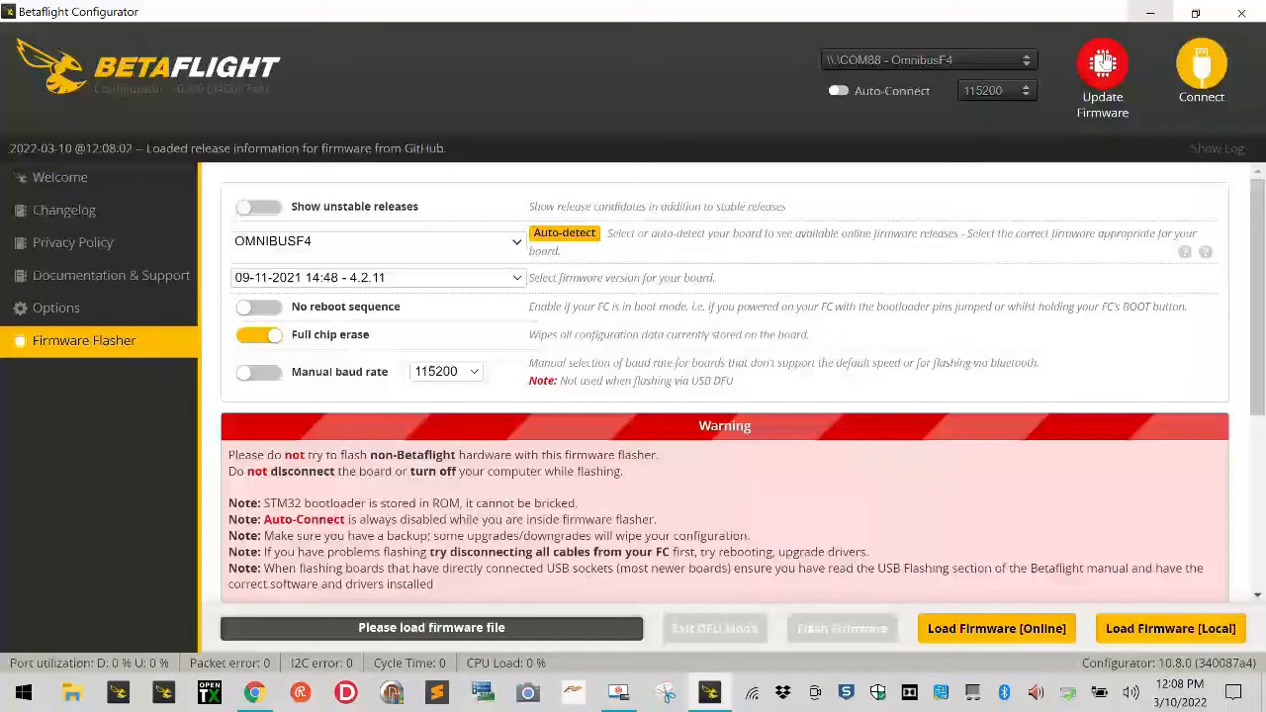
pyautogui.moveTo(1152, 89)
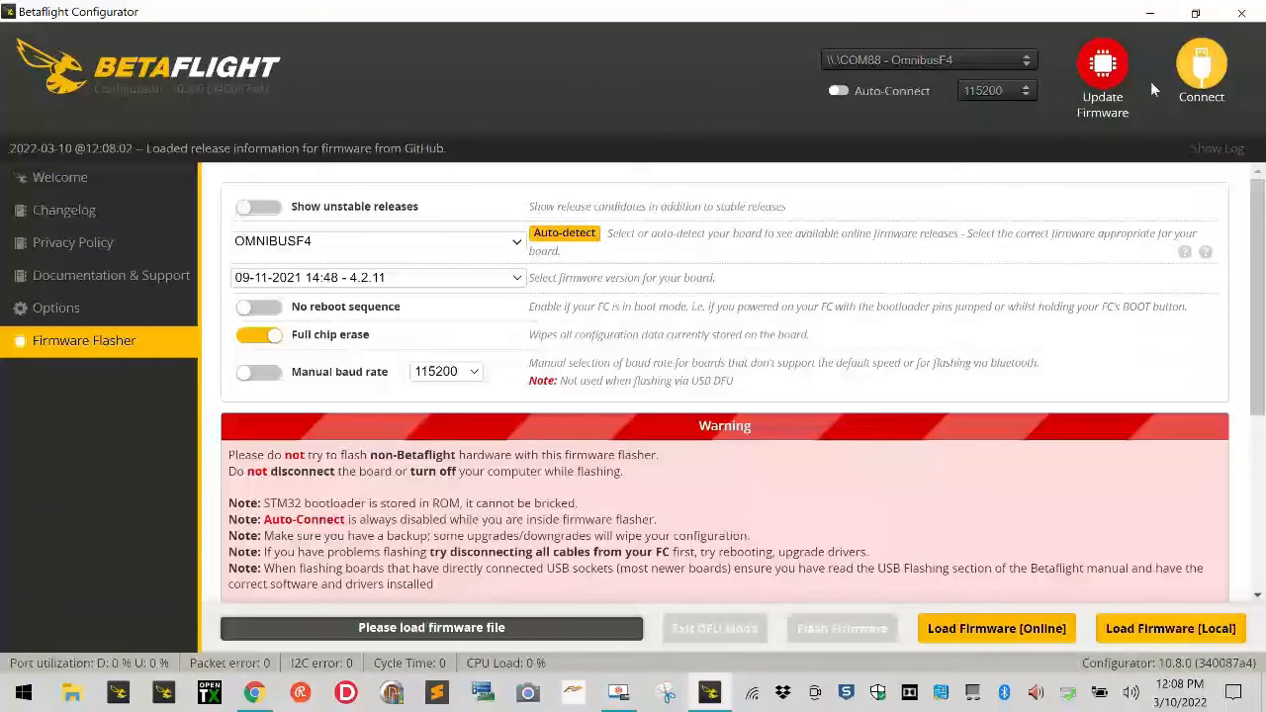
pyautogui.moveTo(1138, 62)
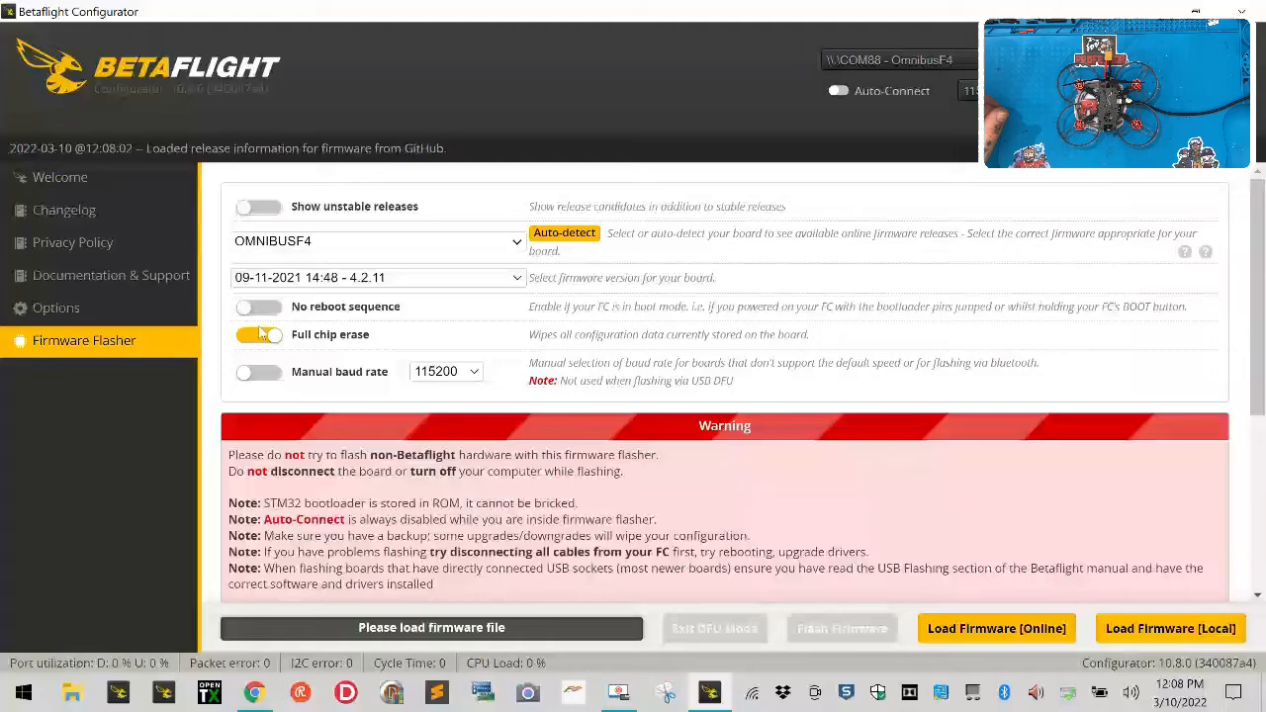
pyautogui.click(259, 334)
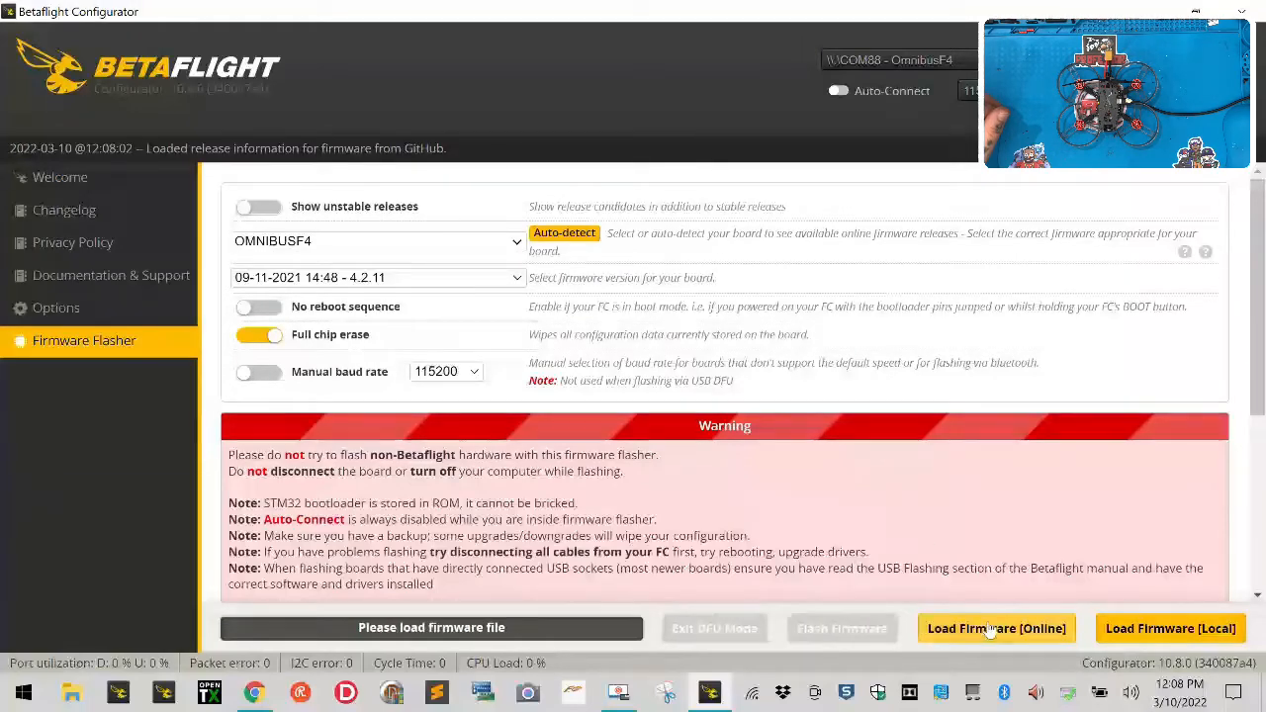
pyautogui.click(996, 628)
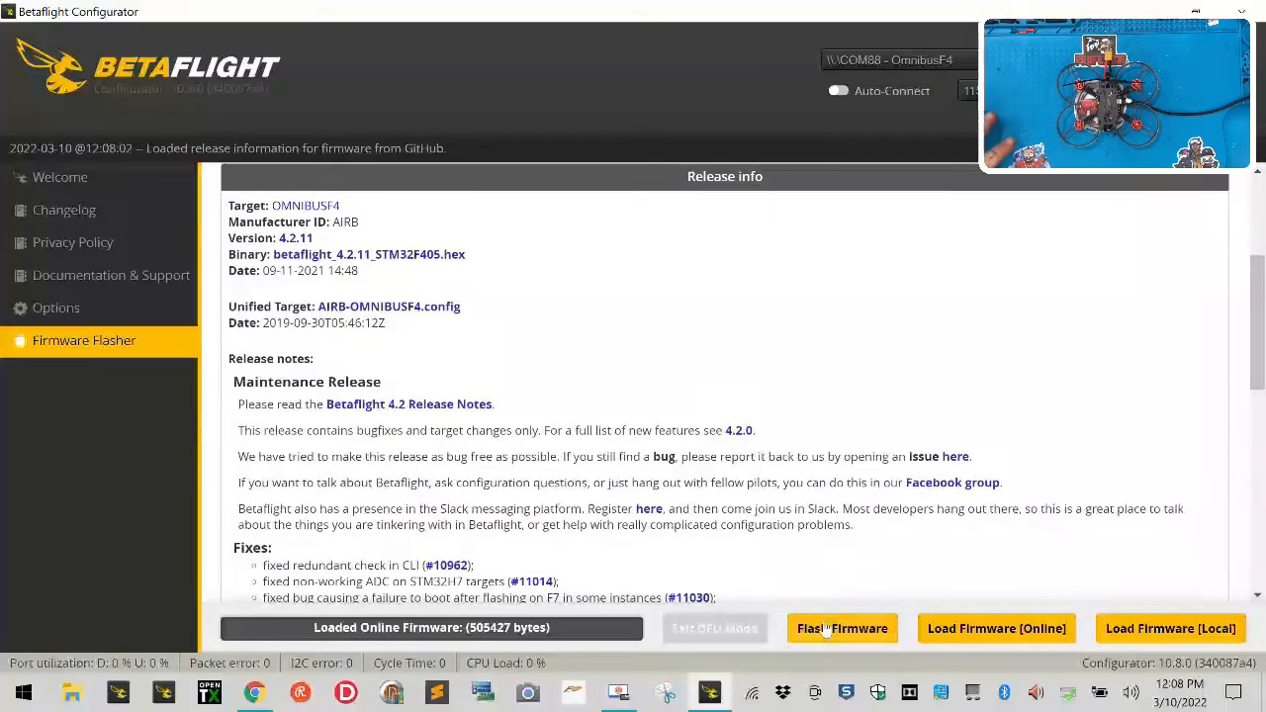
# Step: Start flashing so the board reboots and is detected as DFU STM32 bootloader
pyautogui.click(842, 627)
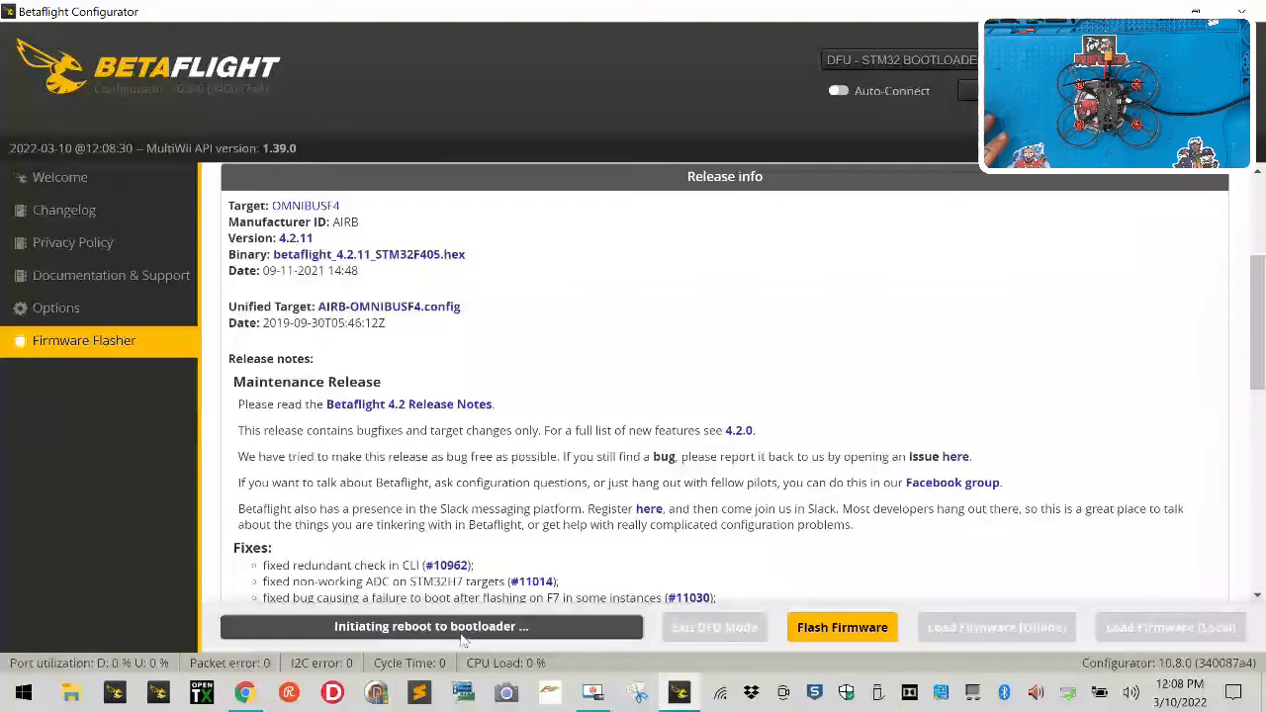
pyautogui.moveTo(870, 77)
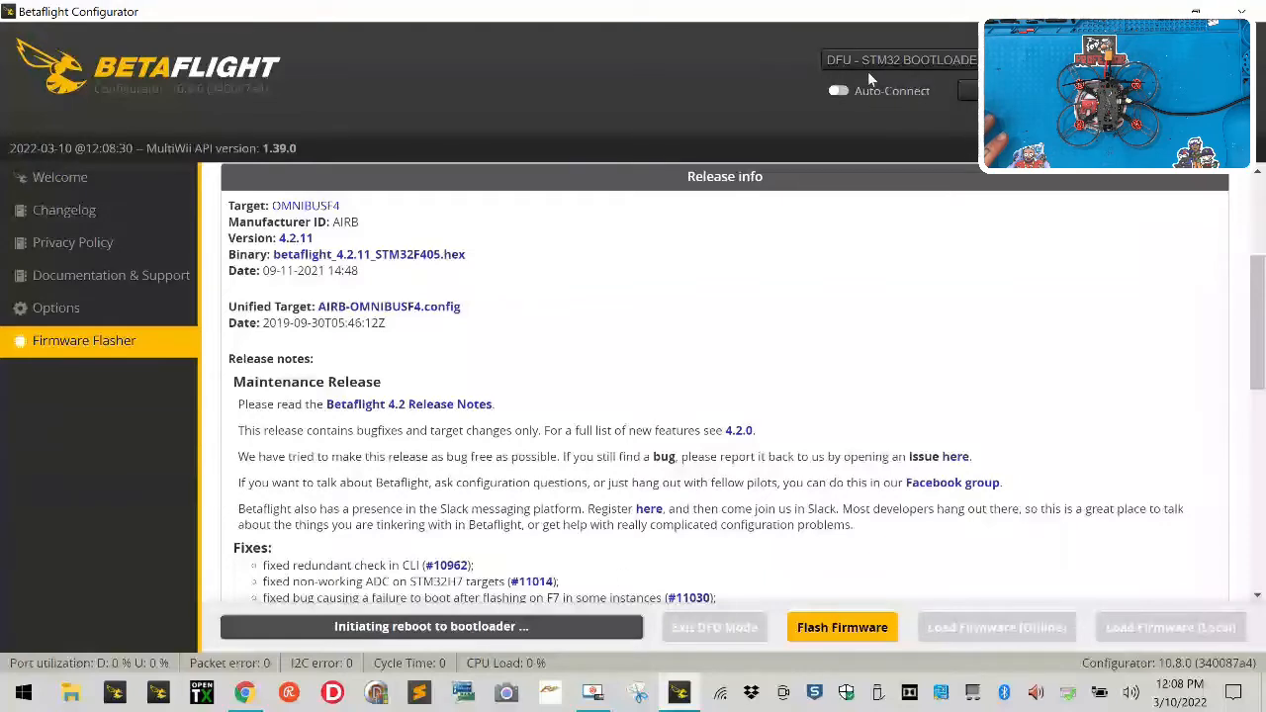
pyautogui.moveTo(932, 79)
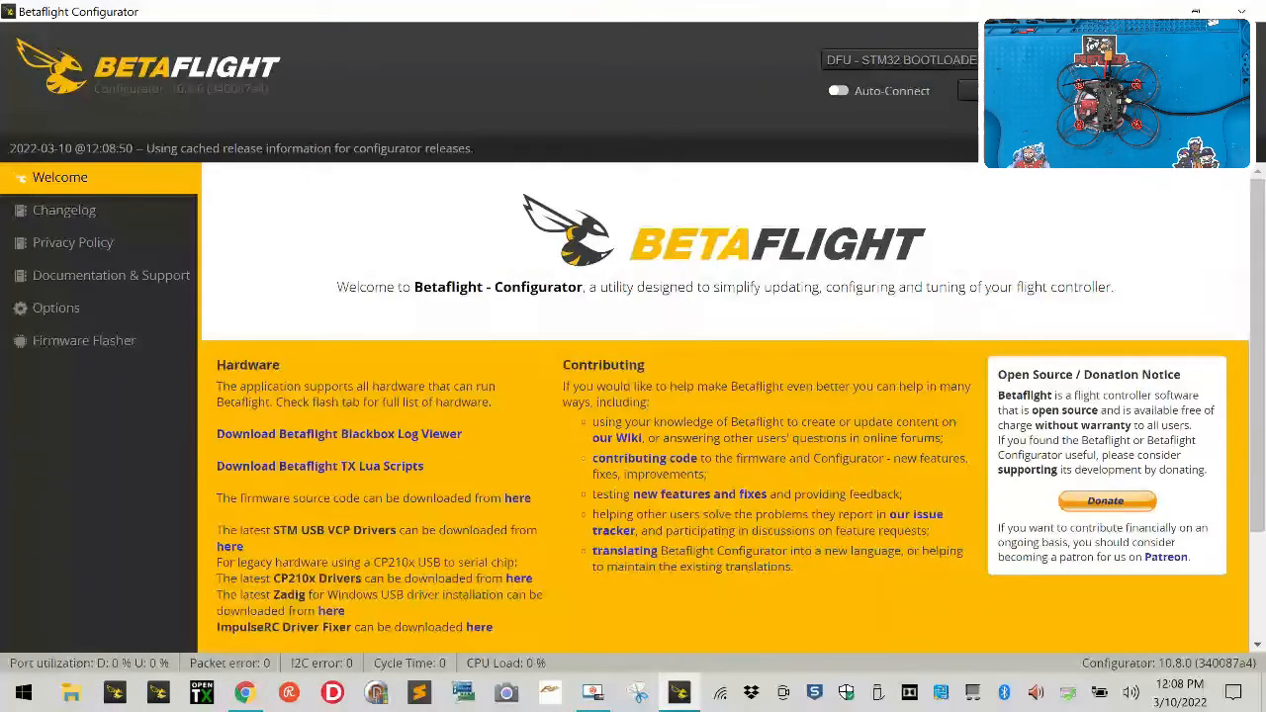
# Step: Flash the loaded 4.2.11 firmware from Firmware Flasher until programming succeeds
pyautogui.click(84, 340)
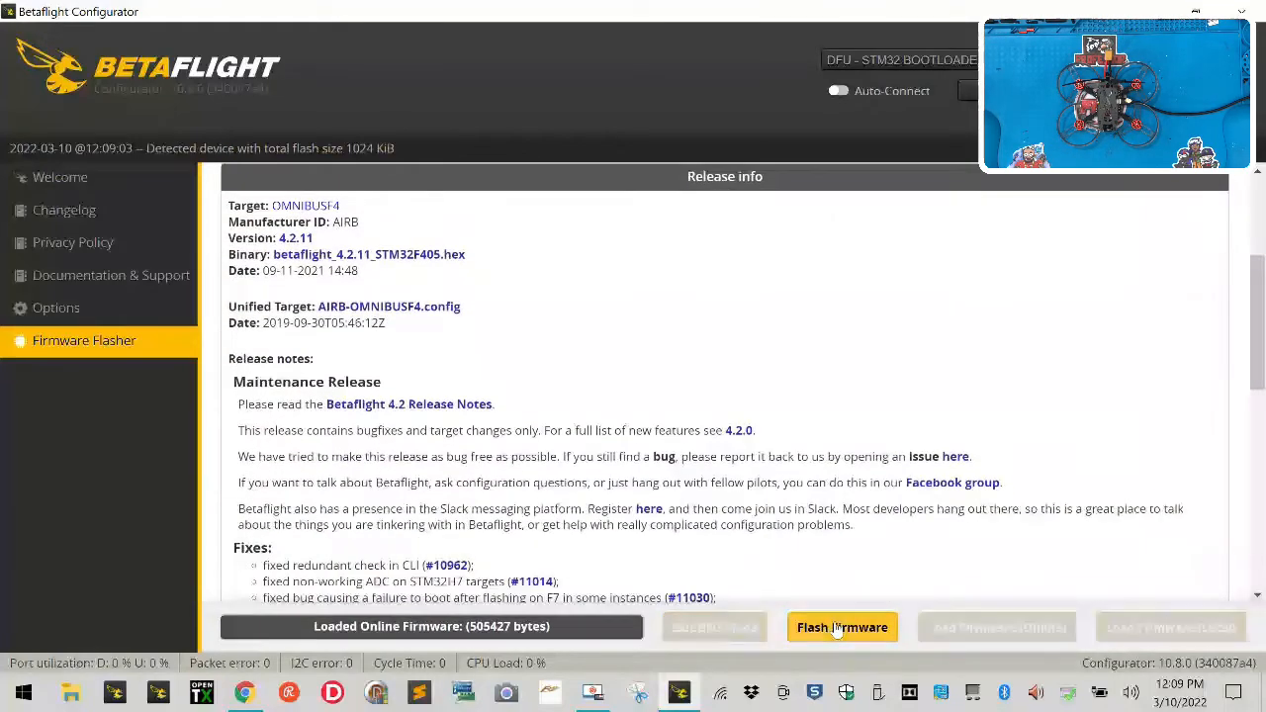
pyautogui.click(841, 627)
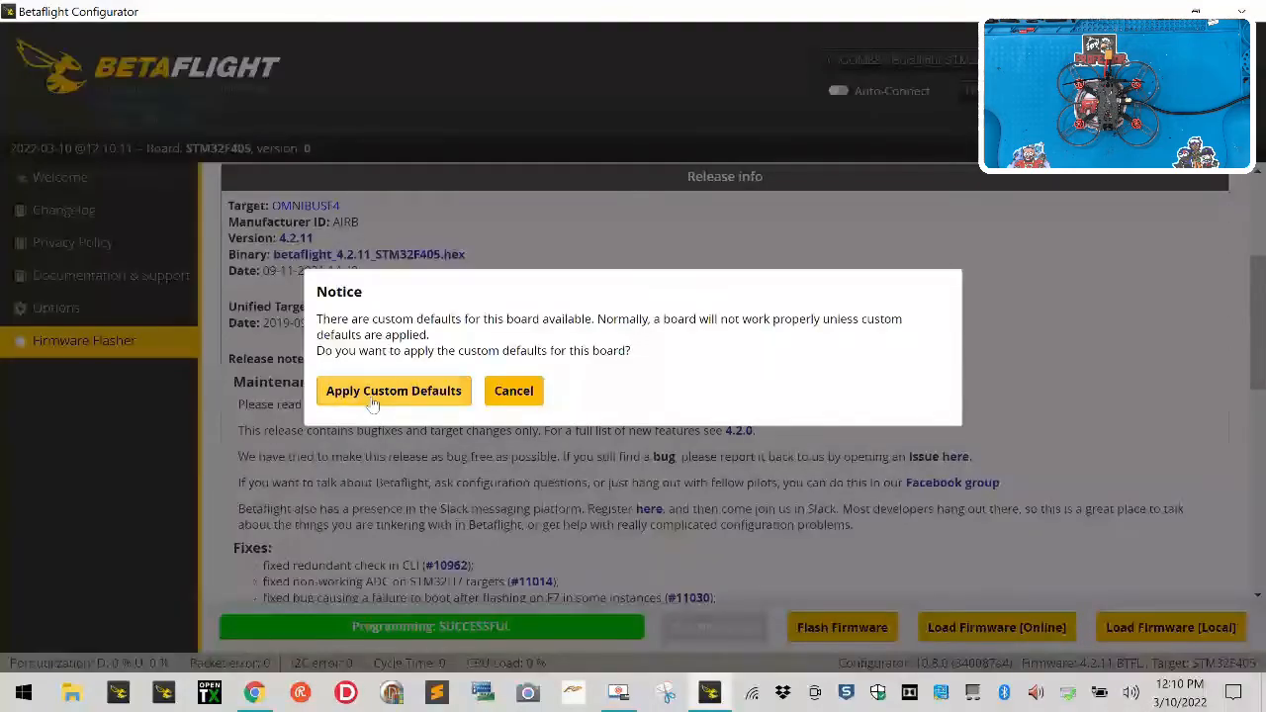
# Step: Apply the custom defaults and close the configuration problems warning to reach Setup
pyautogui.click(513, 390)
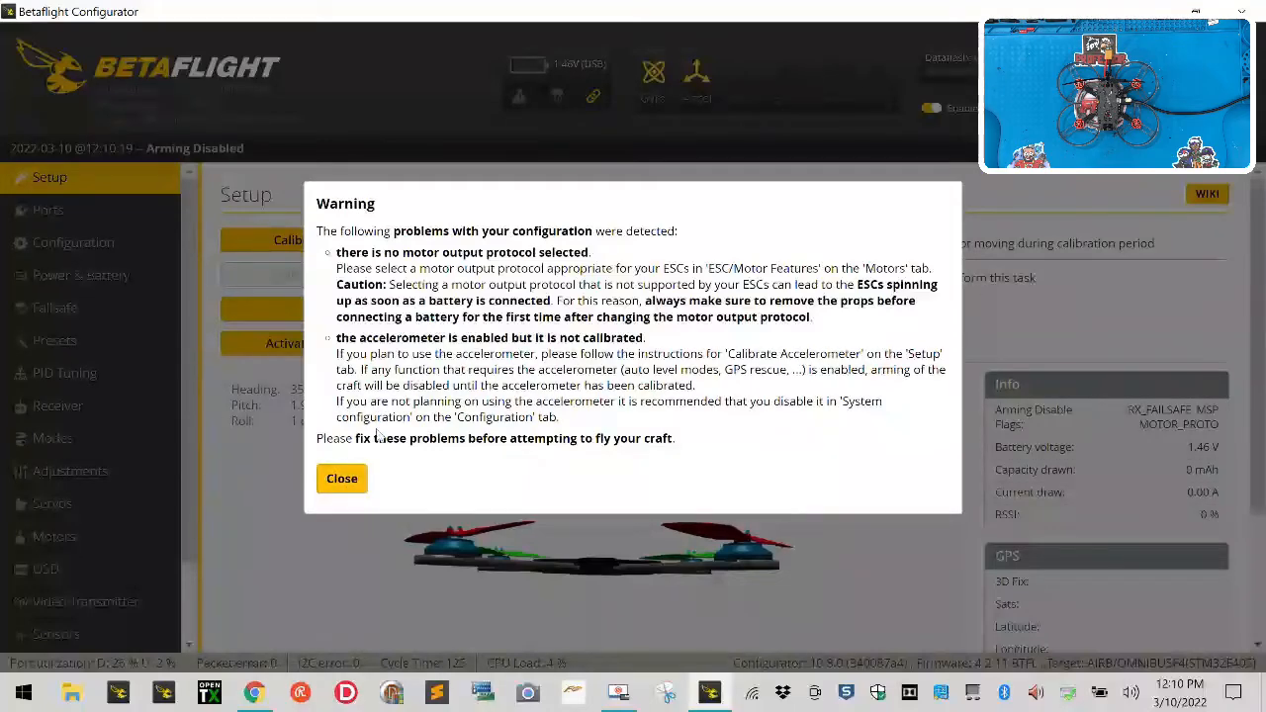
pyautogui.click(341, 477)
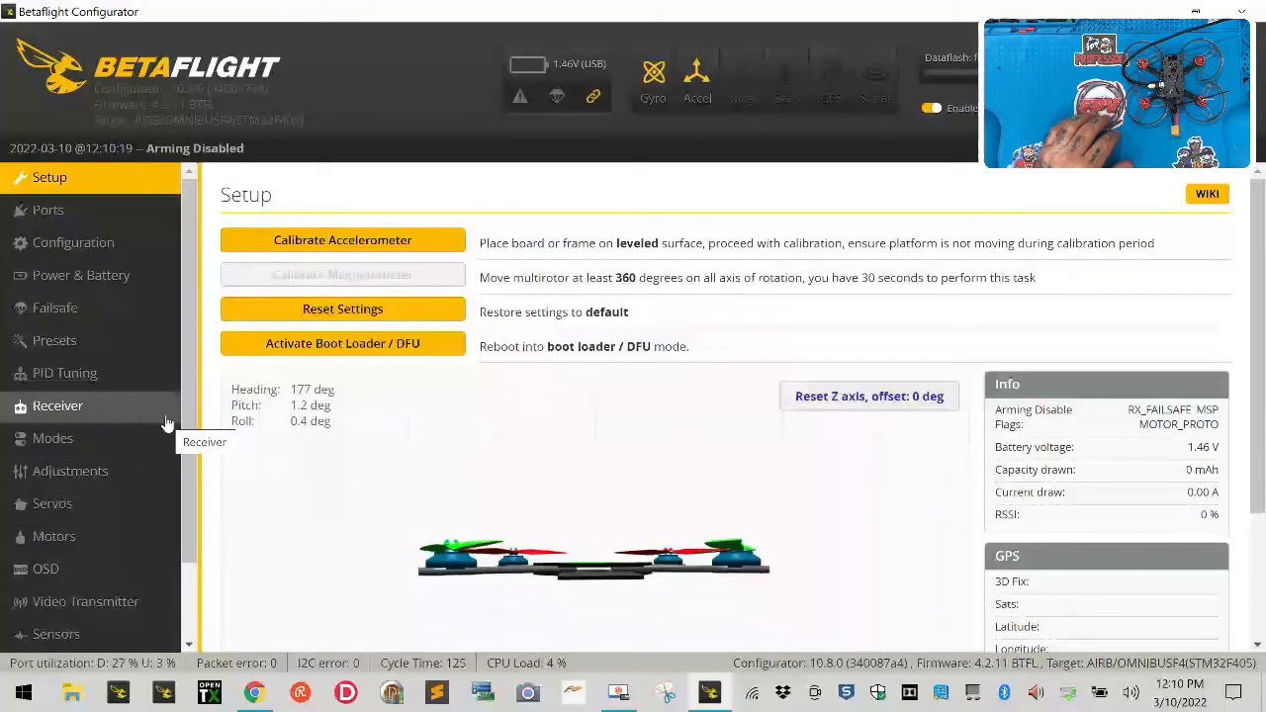
# Step: Reset the Z axis and calibrate the accelerometer until pitch and roll read near zero
pyautogui.click(869, 395)
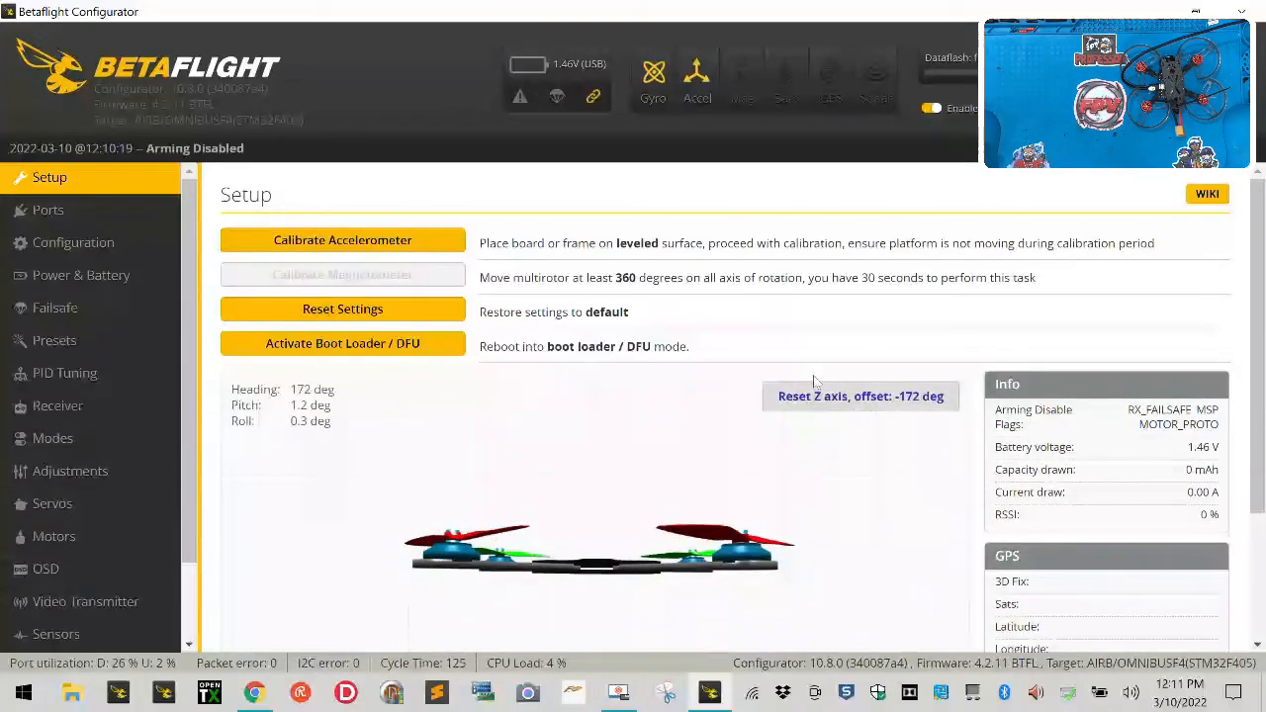
pyautogui.moveTo(343, 241)
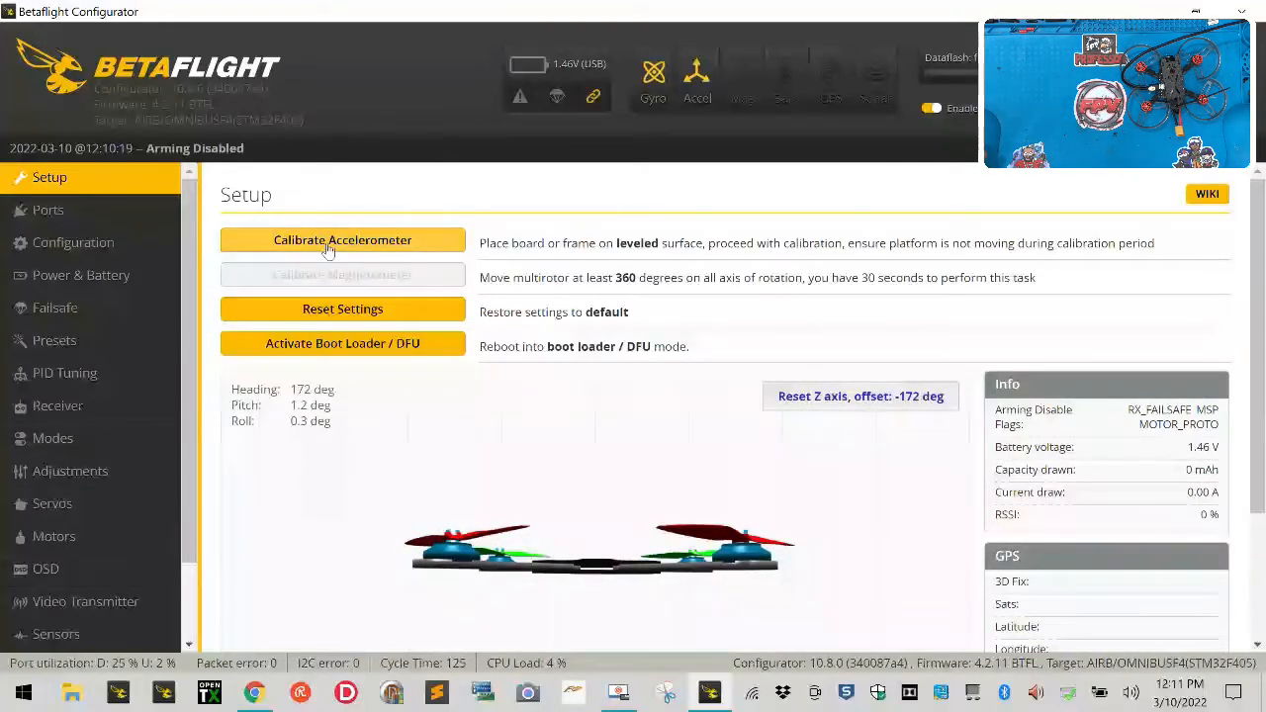
pyautogui.click(342, 240)
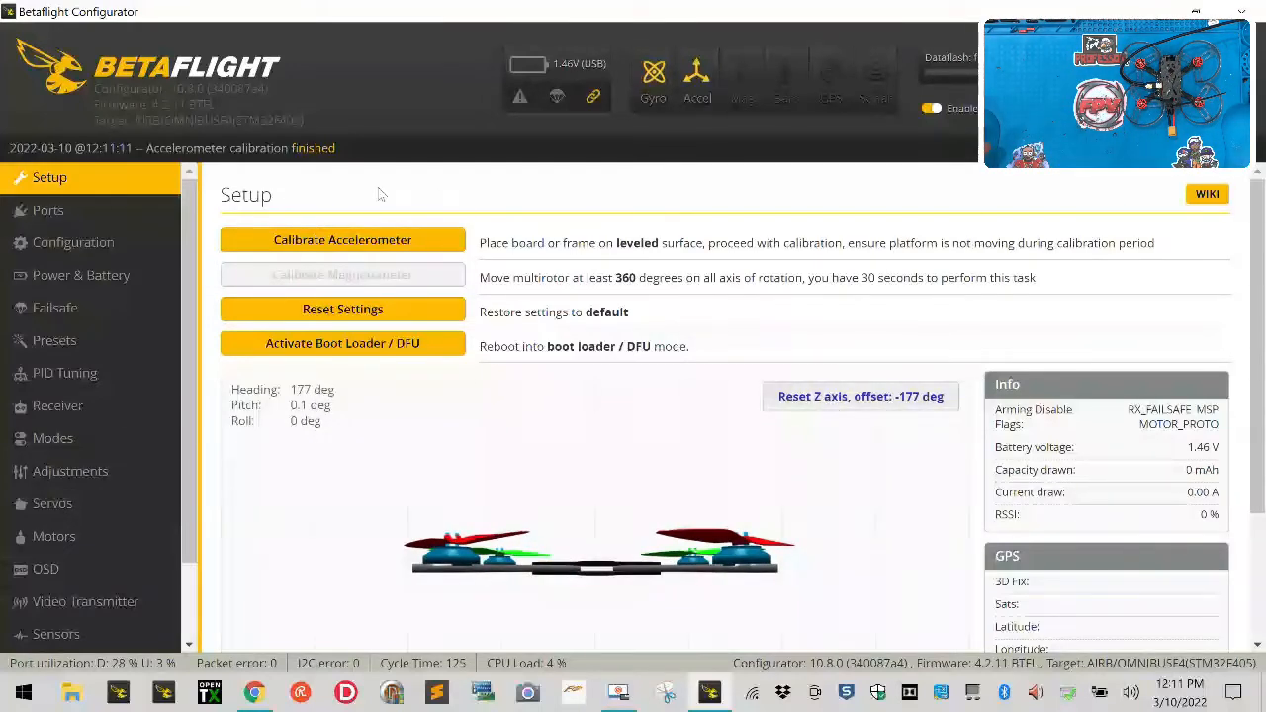
pyautogui.click(342, 239)
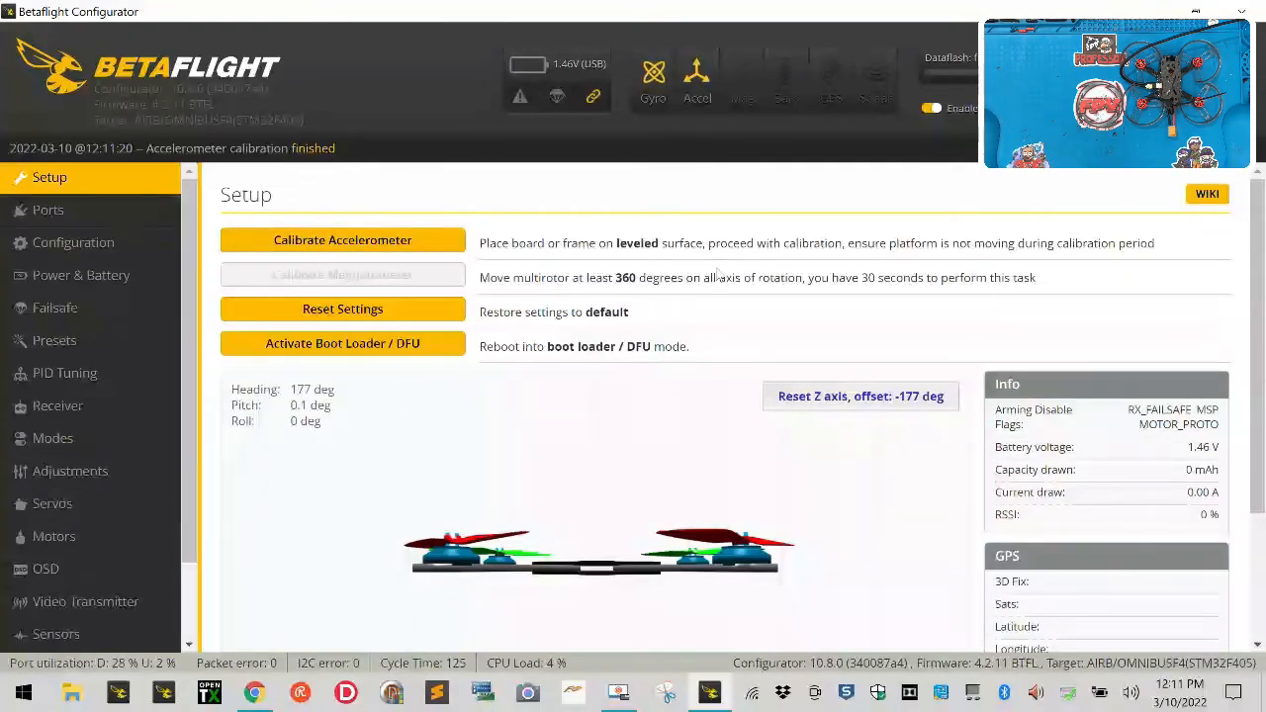
# Step: Enable Serial Rx on UART1 and VTX (IRC Tramp) on UART3, then recheck Ports
pyautogui.click(48, 210)
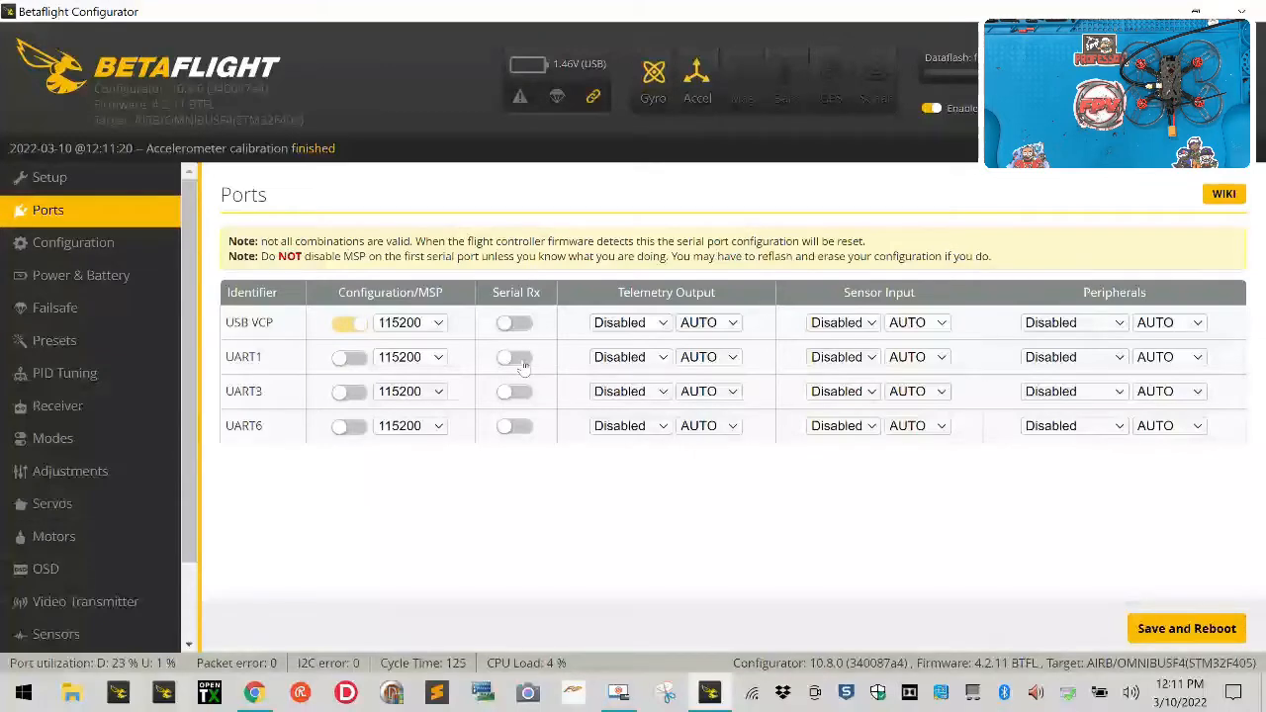
pyautogui.click(514, 357)
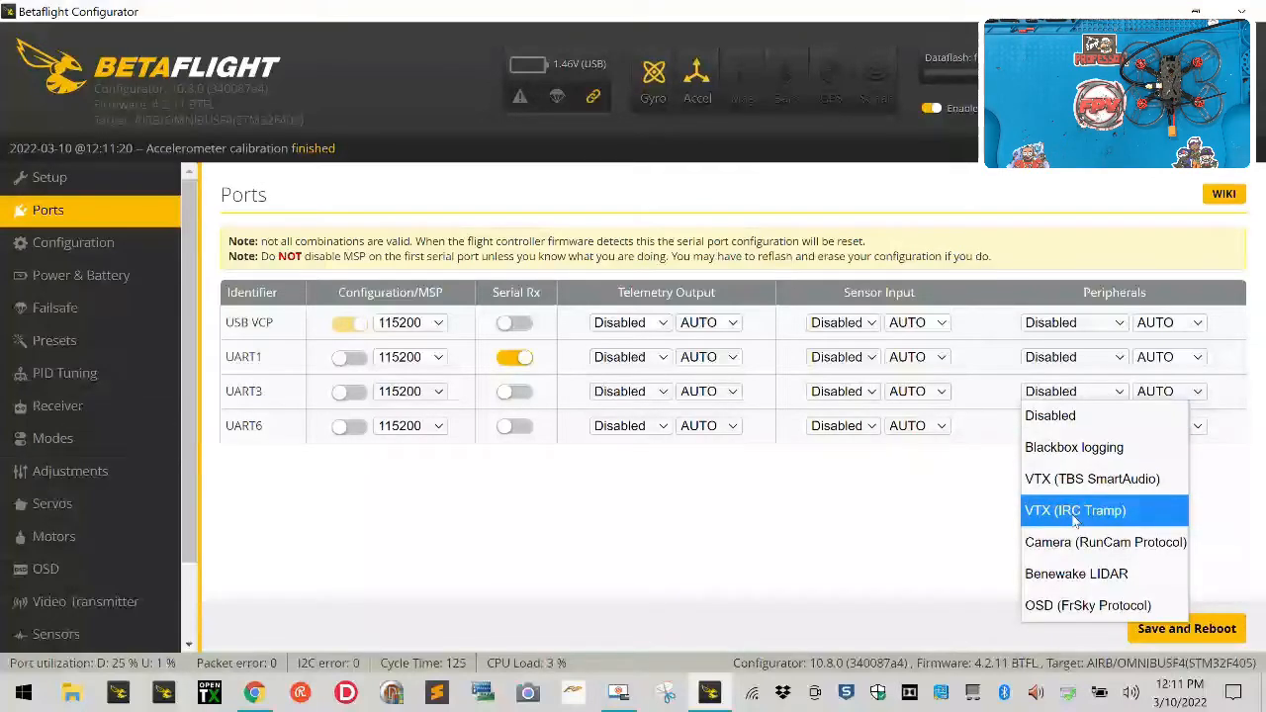
pyautogui.click(1075, 510)
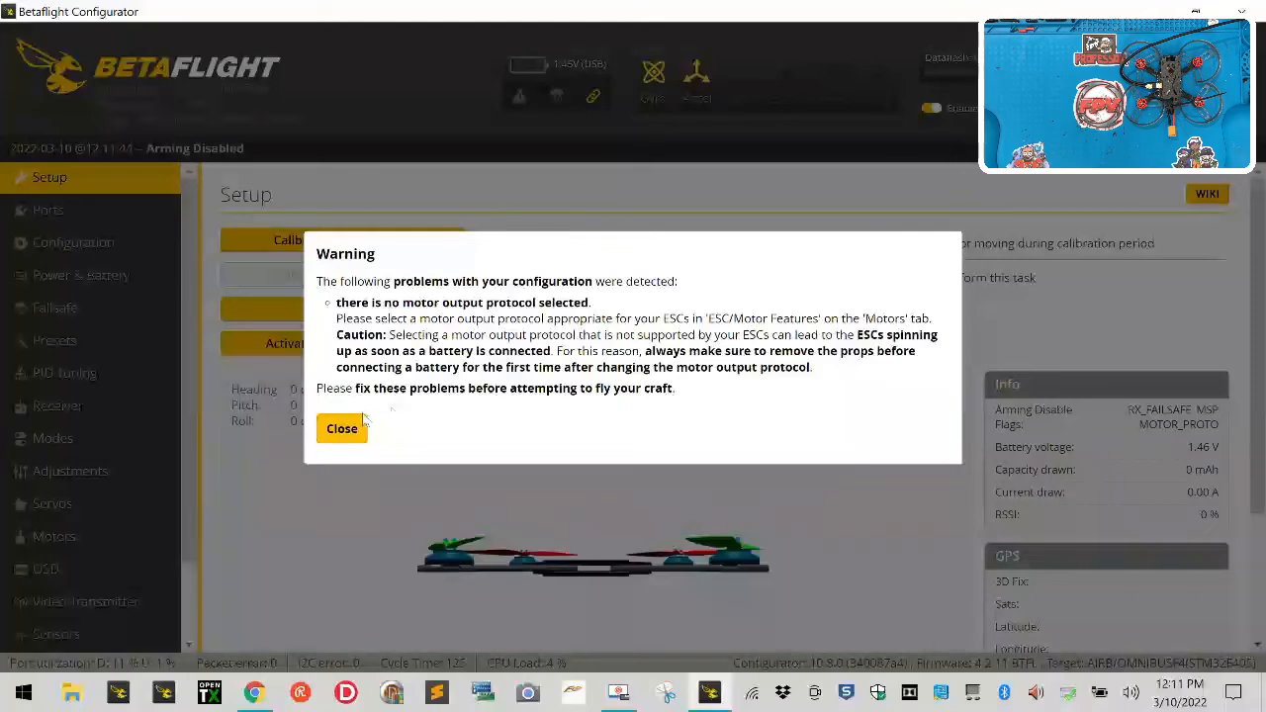
pyautogui.click(342, 428)
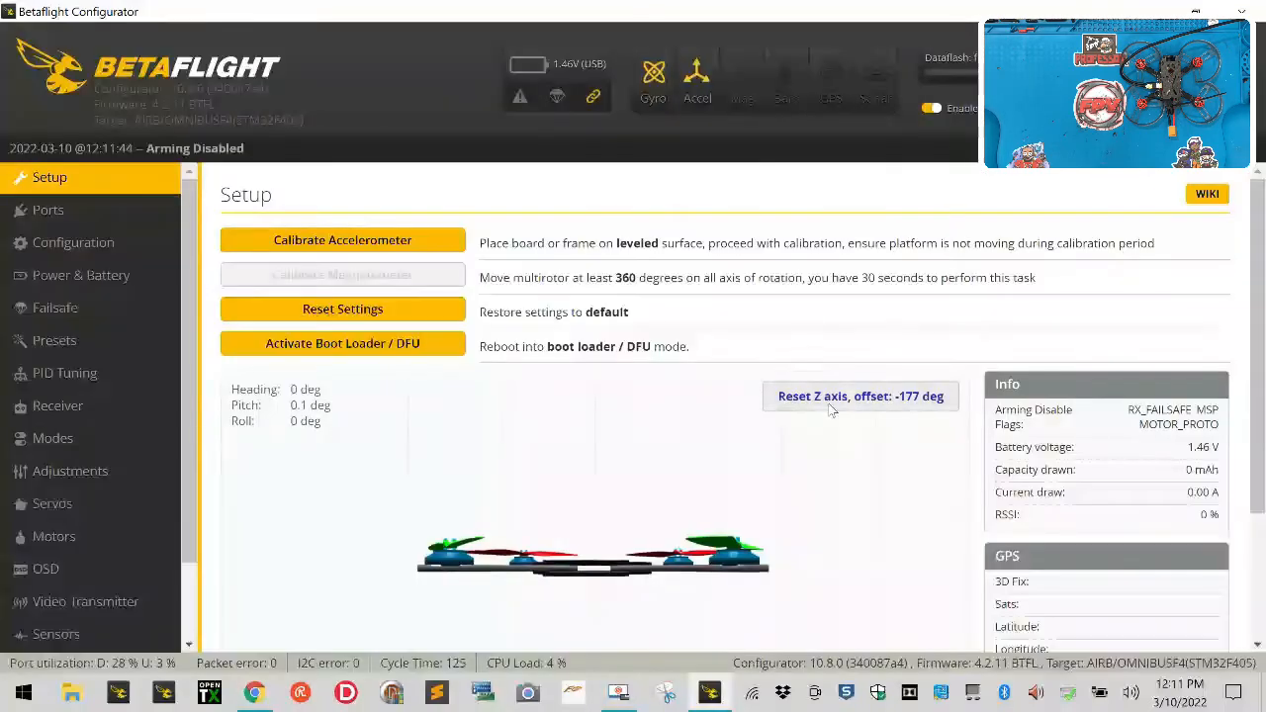
pyautogui.click(342, 239)
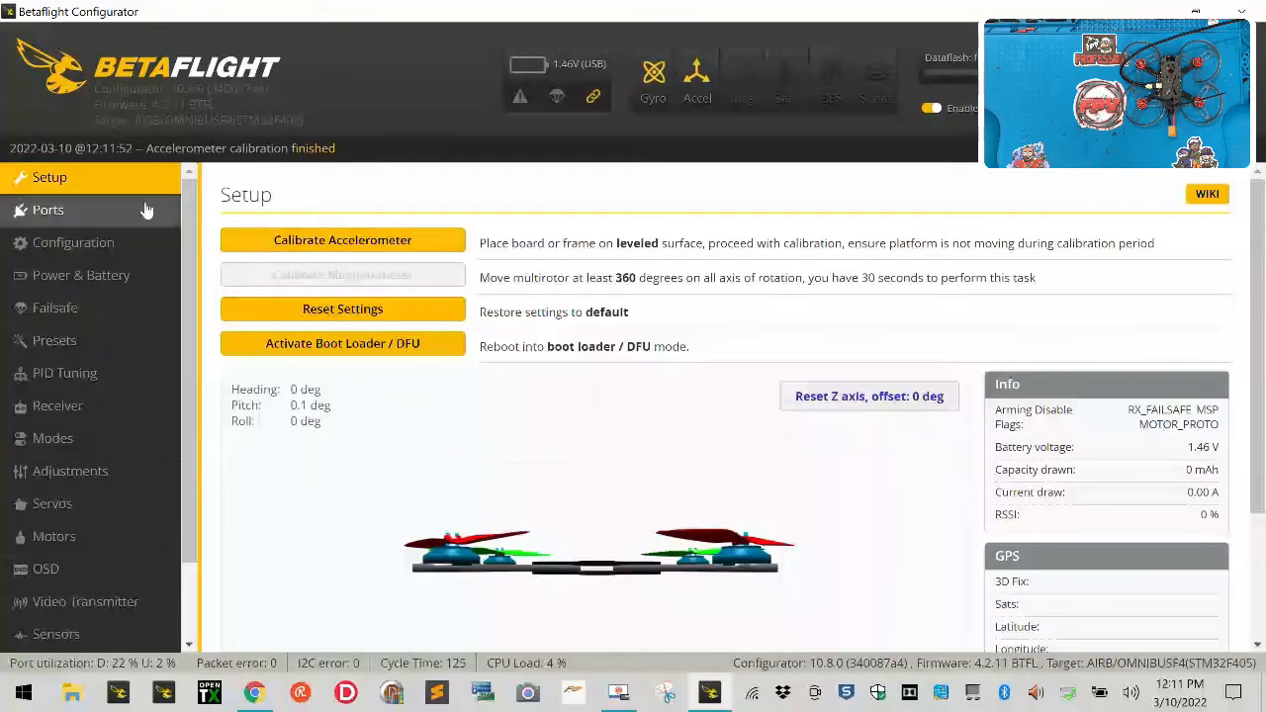
pyautogui.click(48, 210)
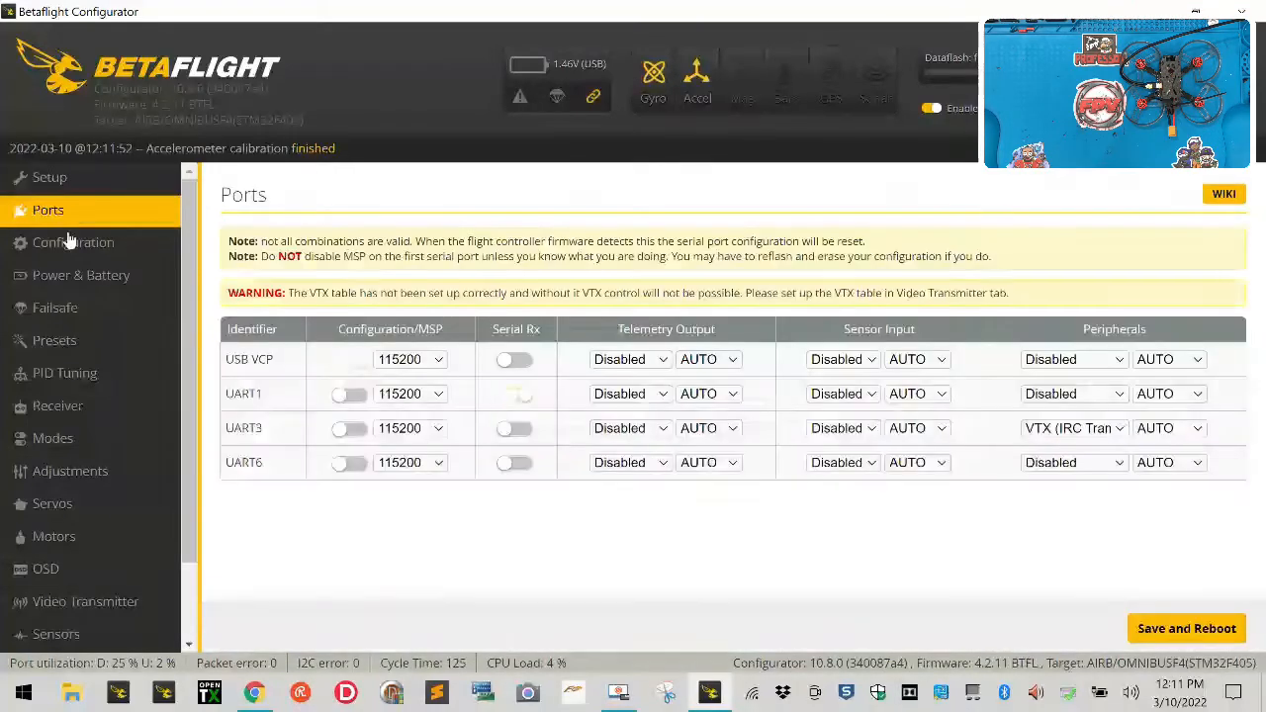
# Step: Disable the barometer and magnetometer and set the craft name to 'Tank'
pyautogui.click(72, 242)
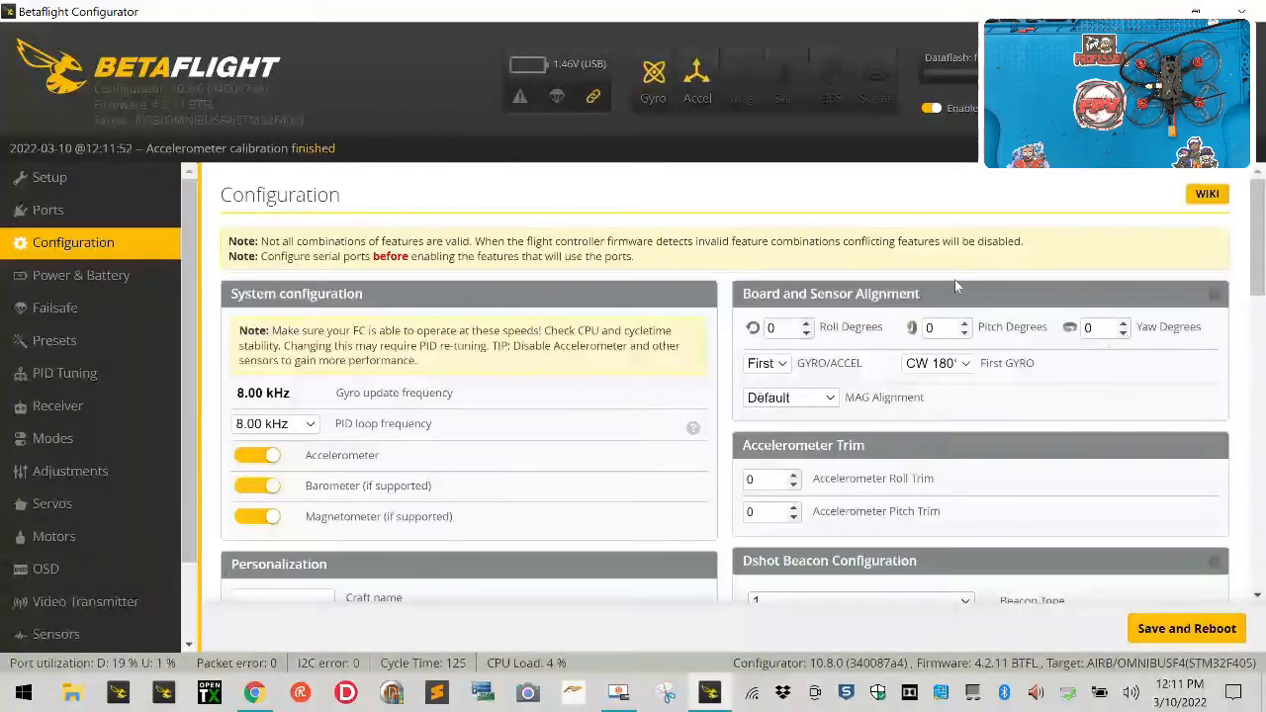
pyautogui.scroll(-3)
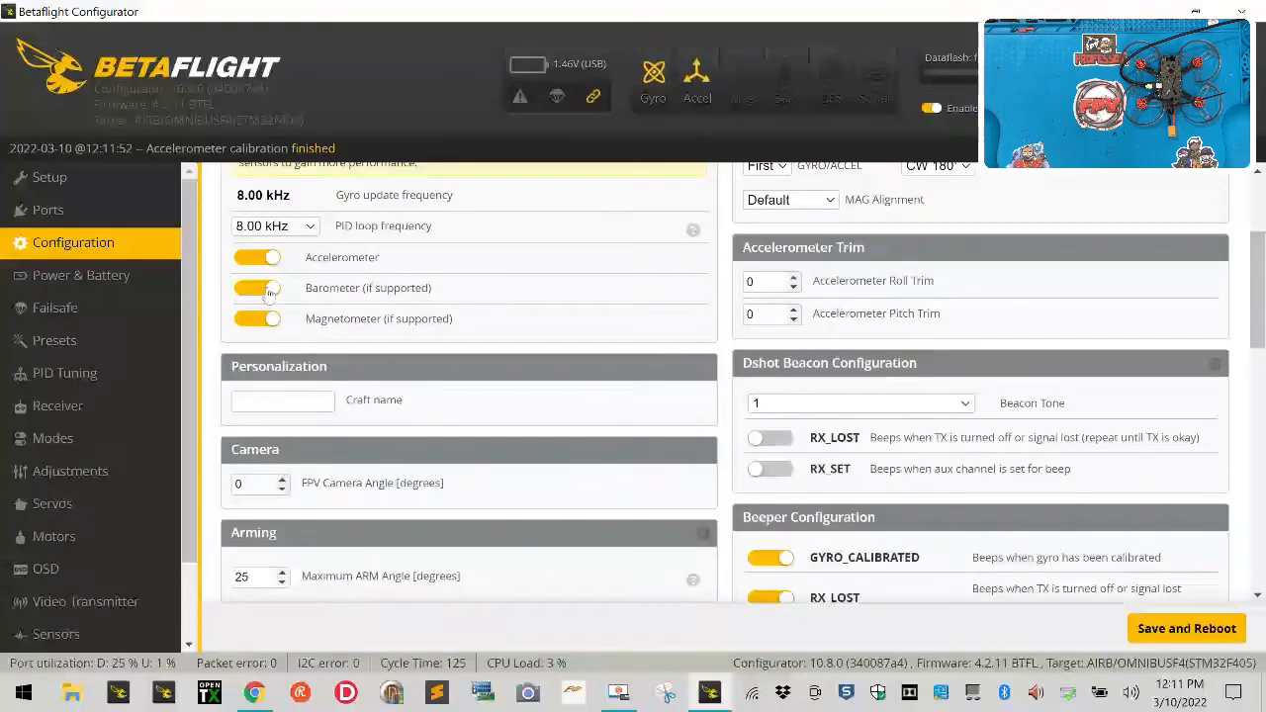
pyautogui.click(257, 287)
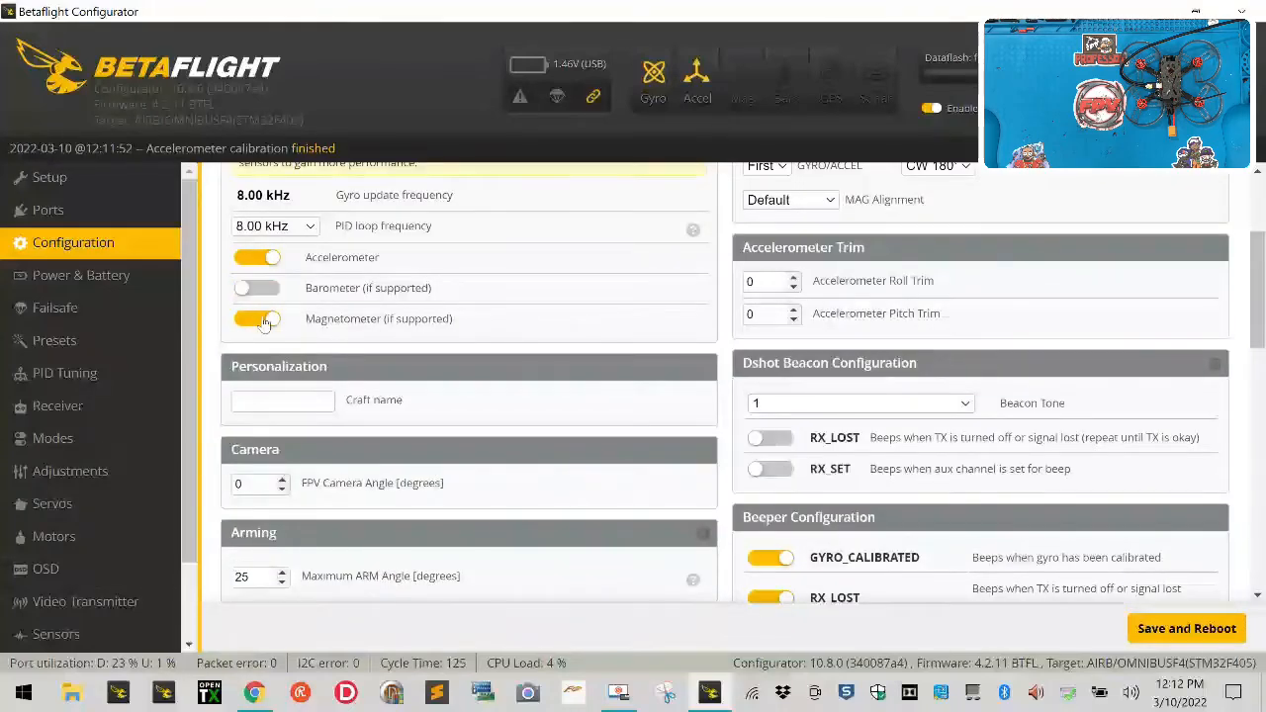
pyautogui.click(282, 399)
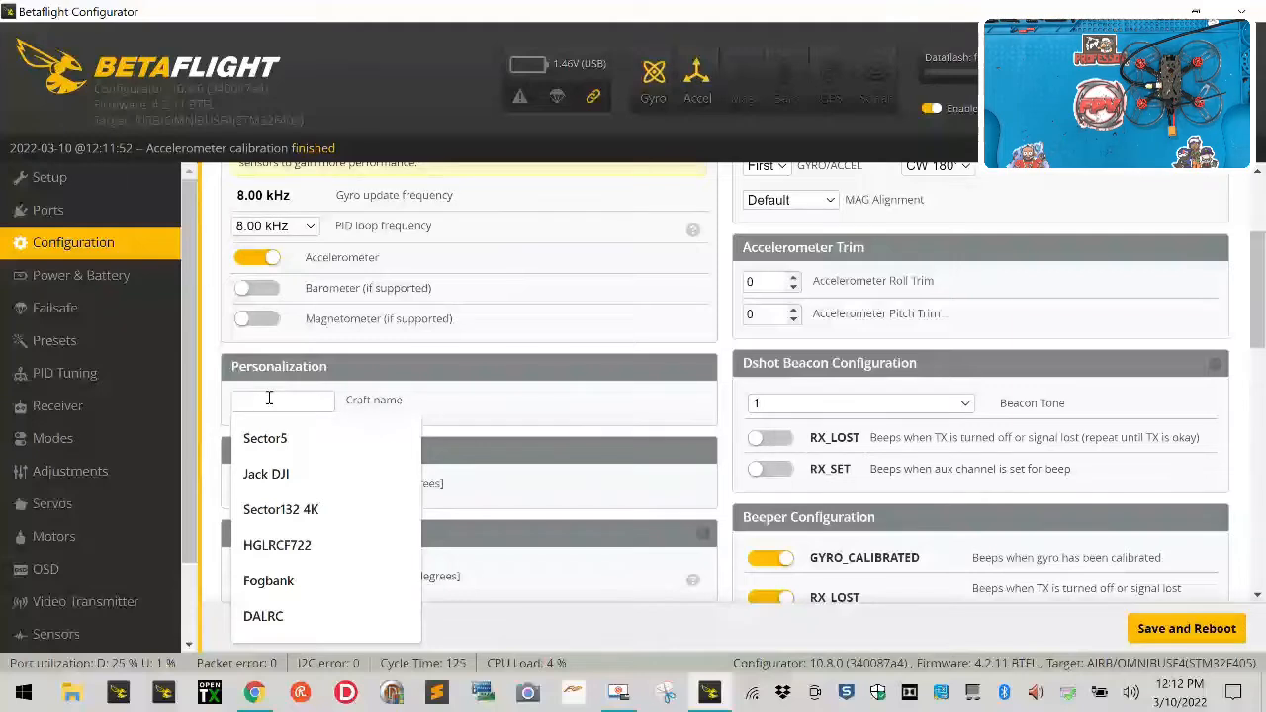
pyautogui.write('Tank95-A')
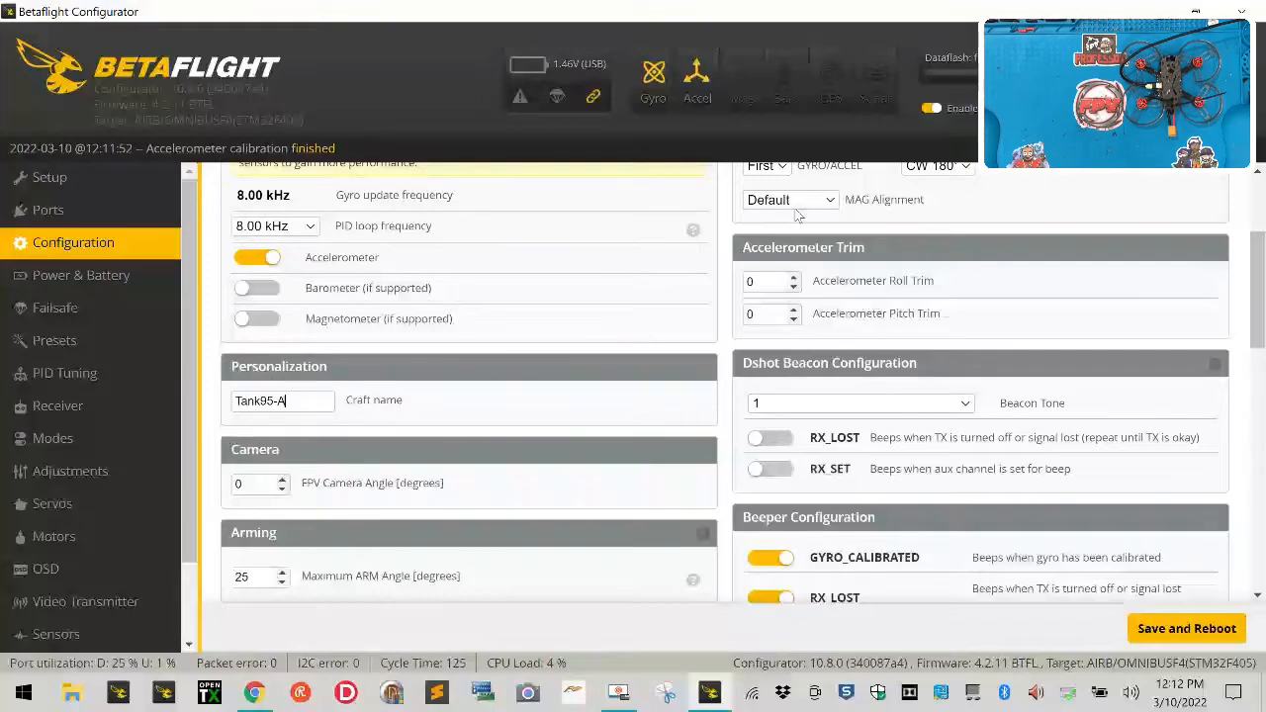
# Step: Enable the TELEMETRY feature and save and reboot the board
pyautogui.scroll(-3)
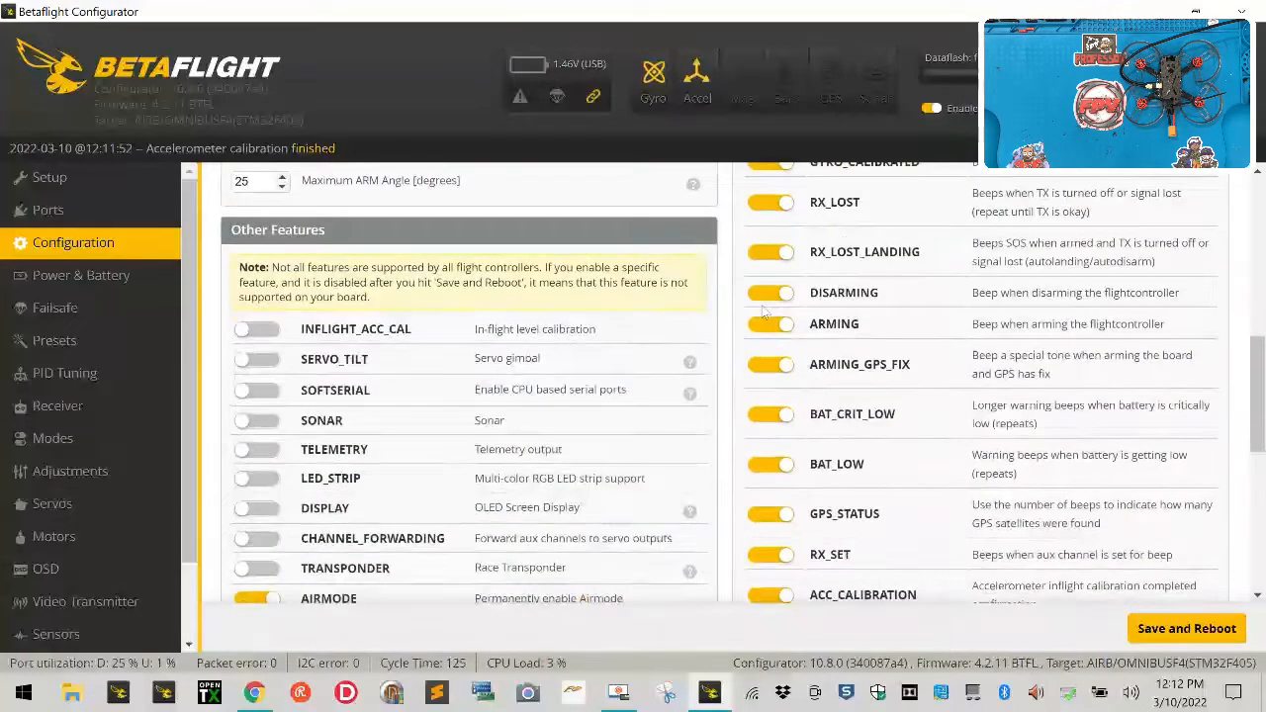
pyautogui.scroll(-3)
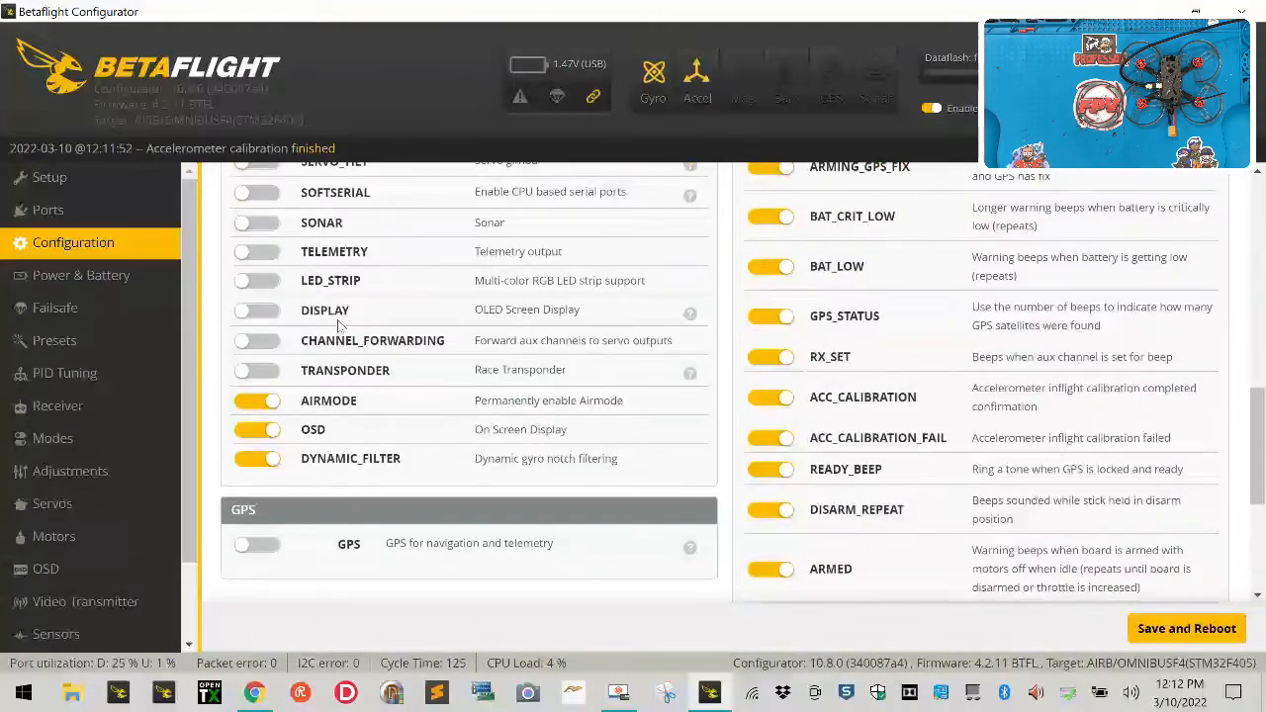
pyautogui.click(257, 251)
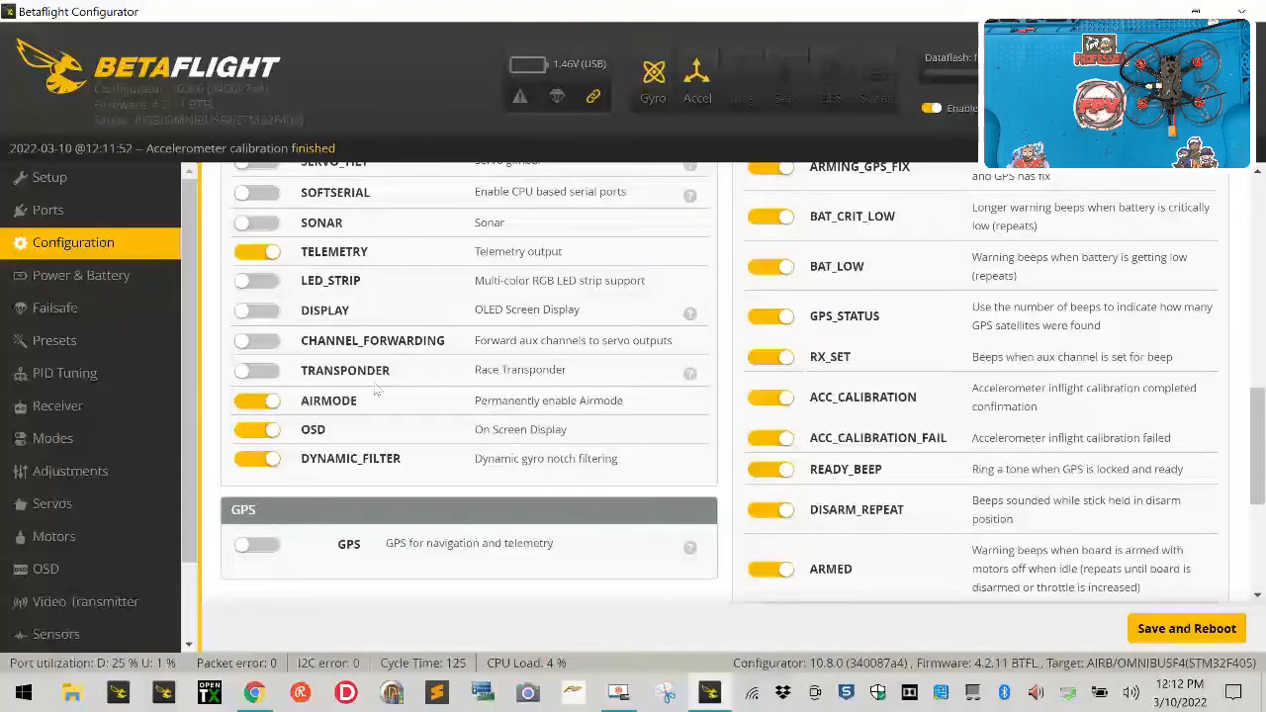
pyautogui.scroll(-3)
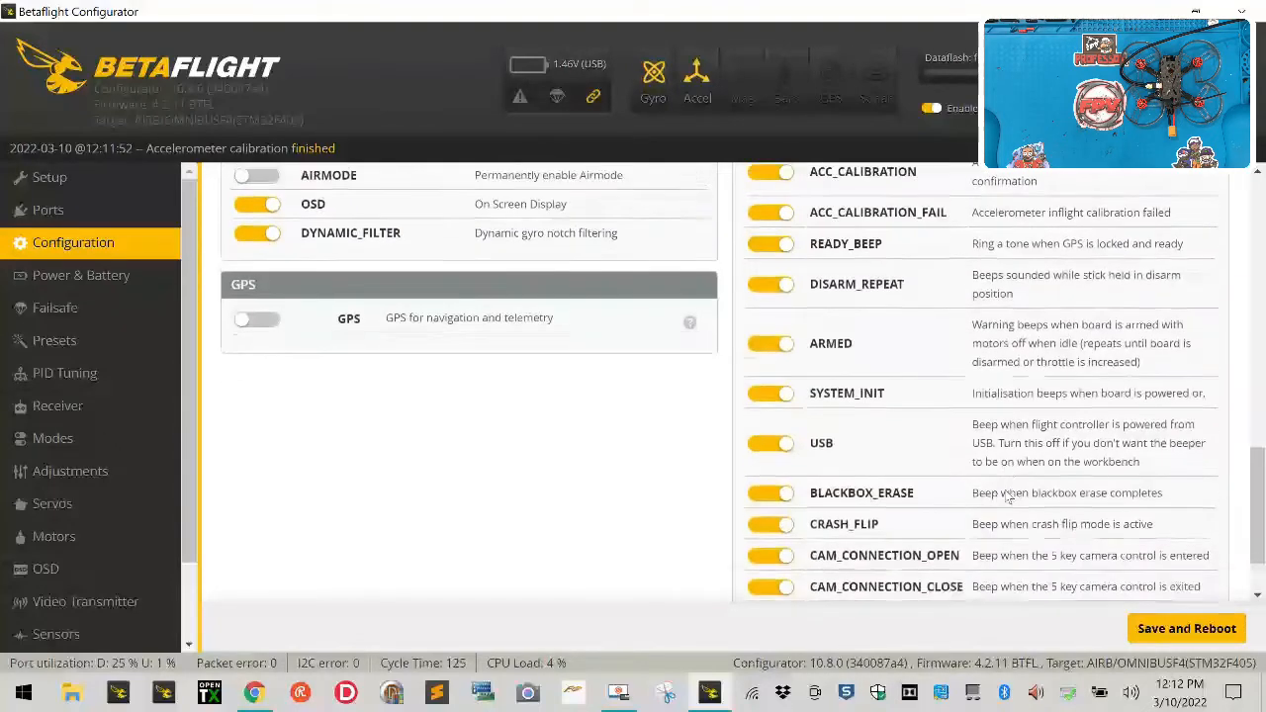
pyautogui.scroll(-3)
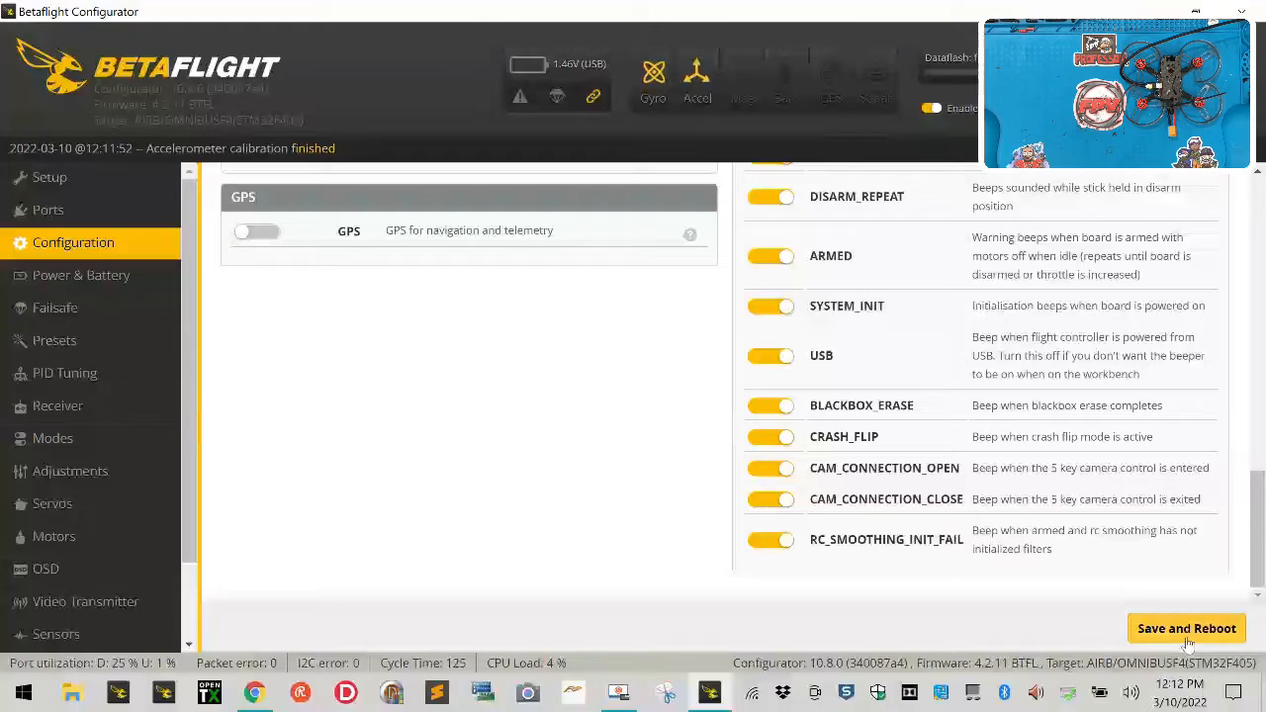
pyautogui.click(1186, 628)
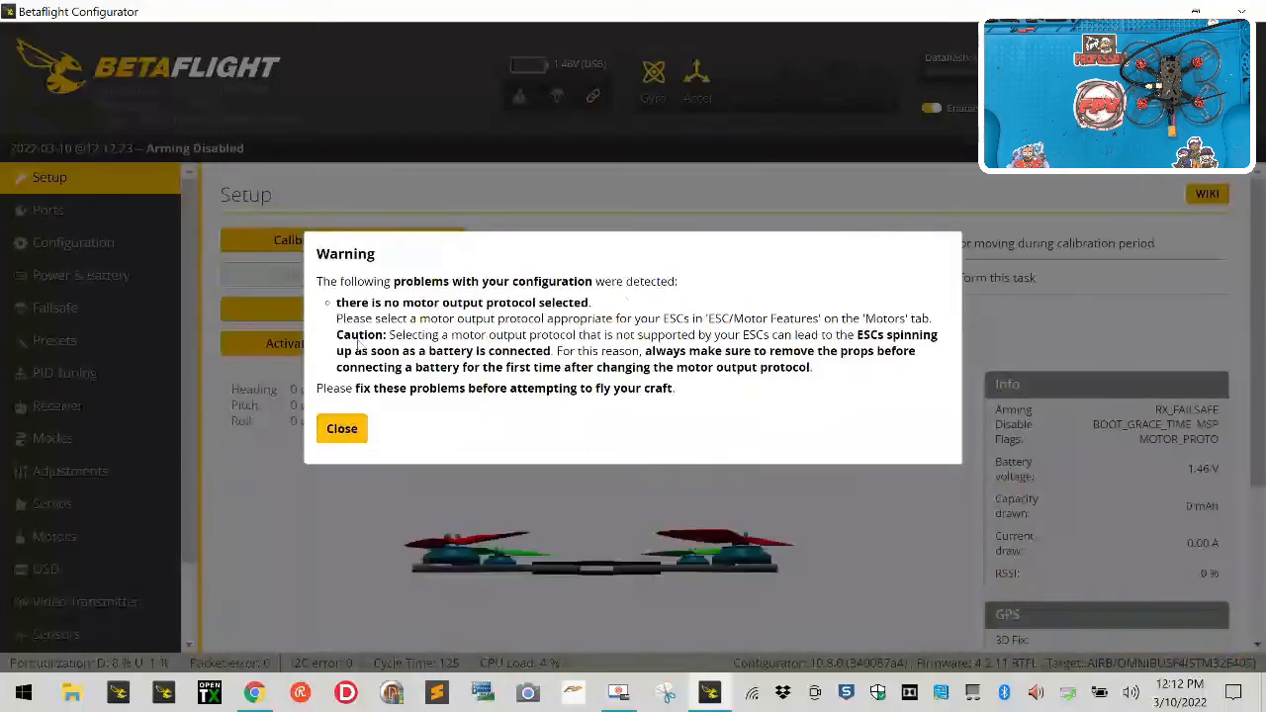
# Step: Close the motor protocol warning and run Calibrate Accelerometer again on Setup
pyautogui.click(341, 428)
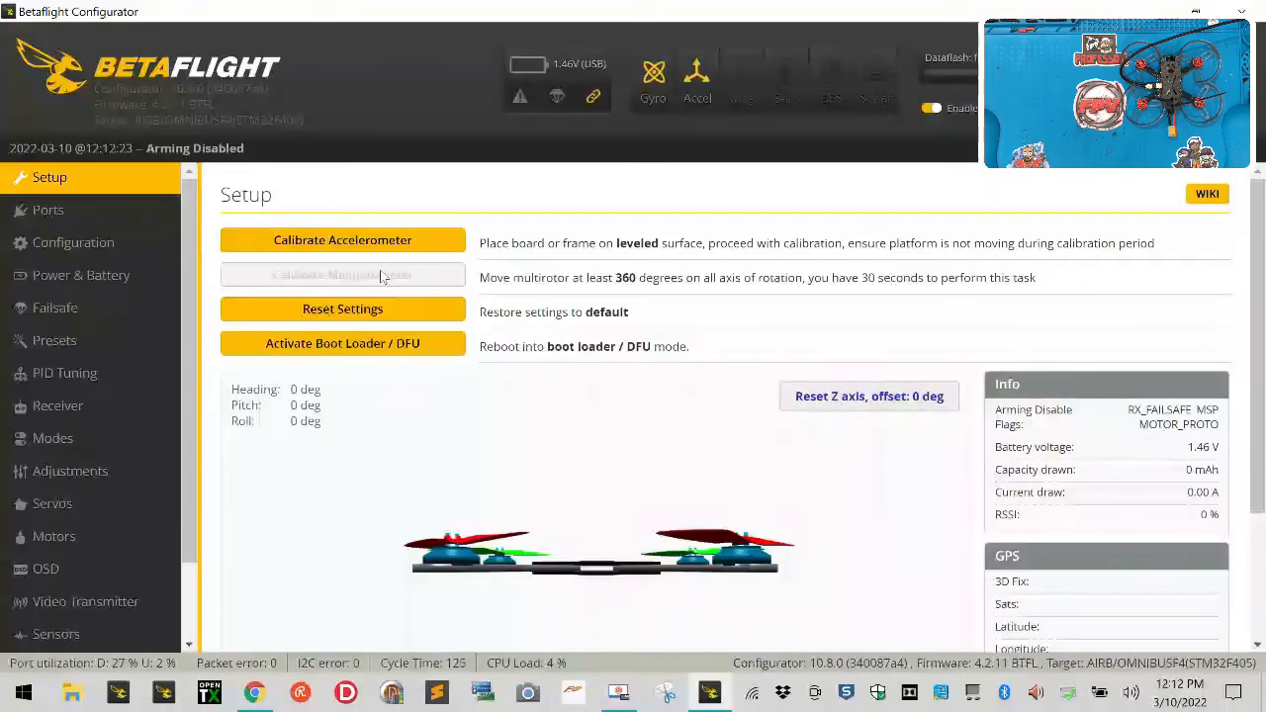
pyautogui.click(342, 239)
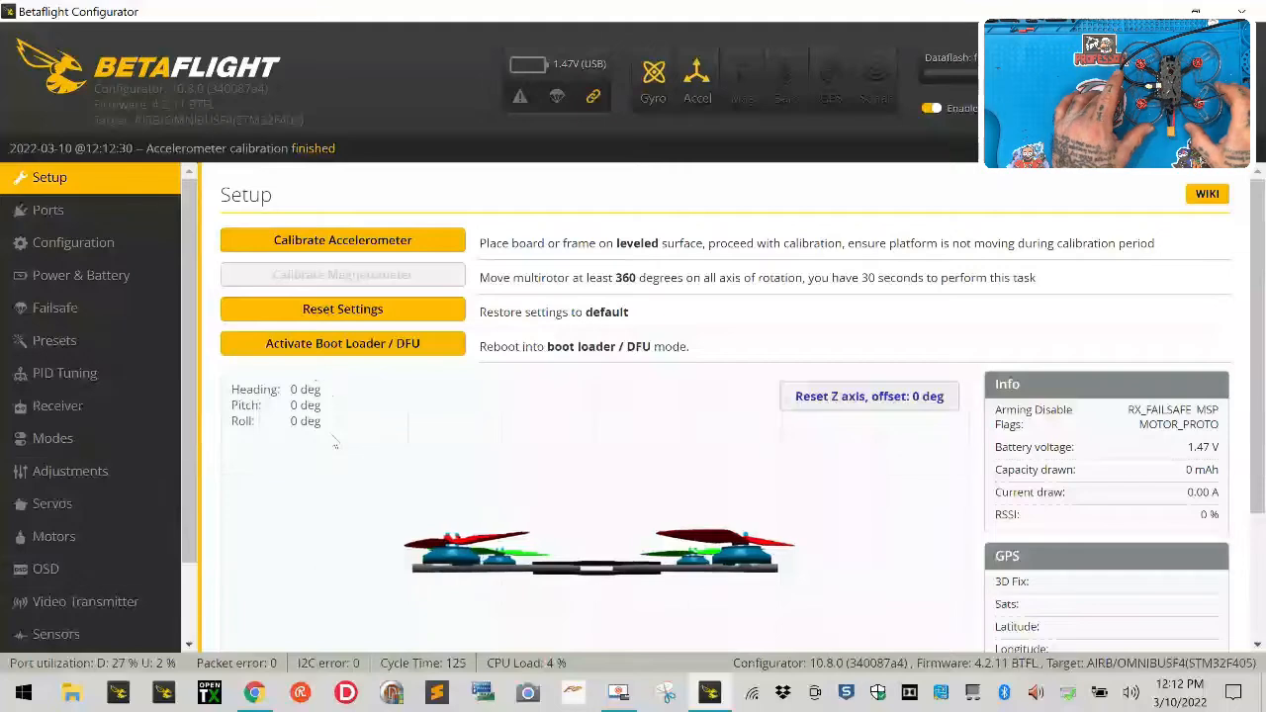
pyautogui.moveTo(379, 484)
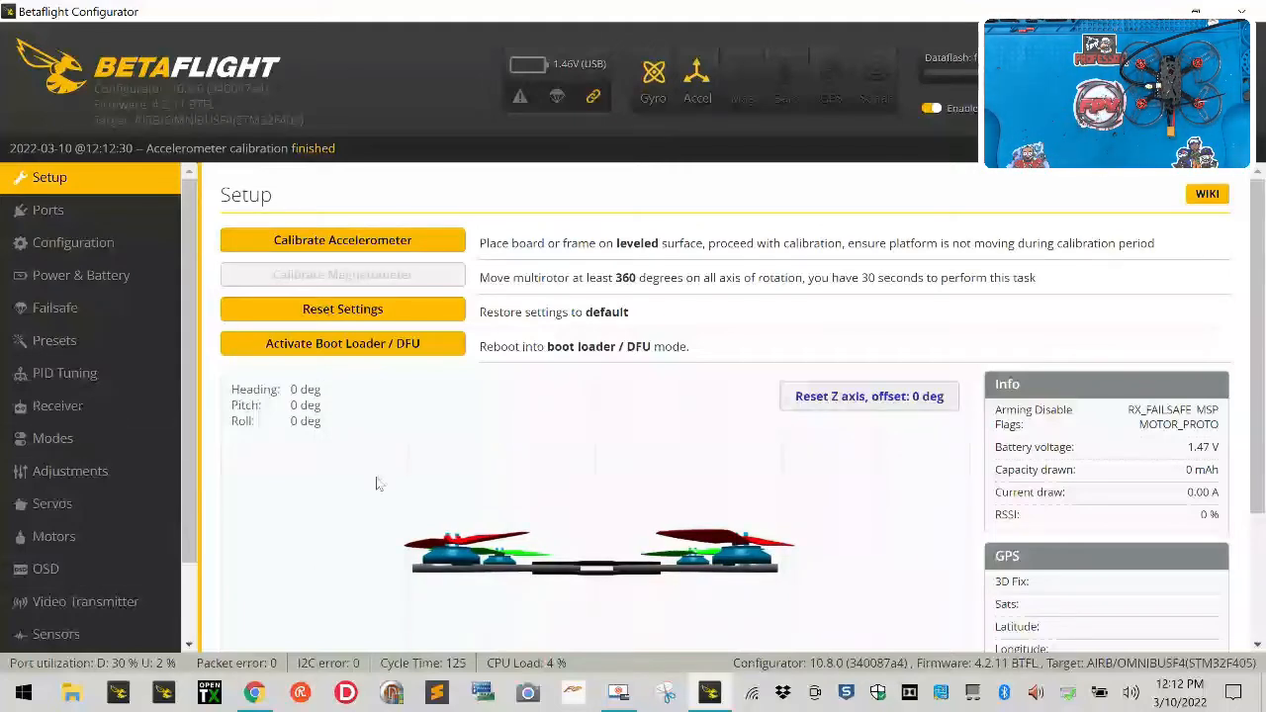
pyautogui.moveTo(47, 210)
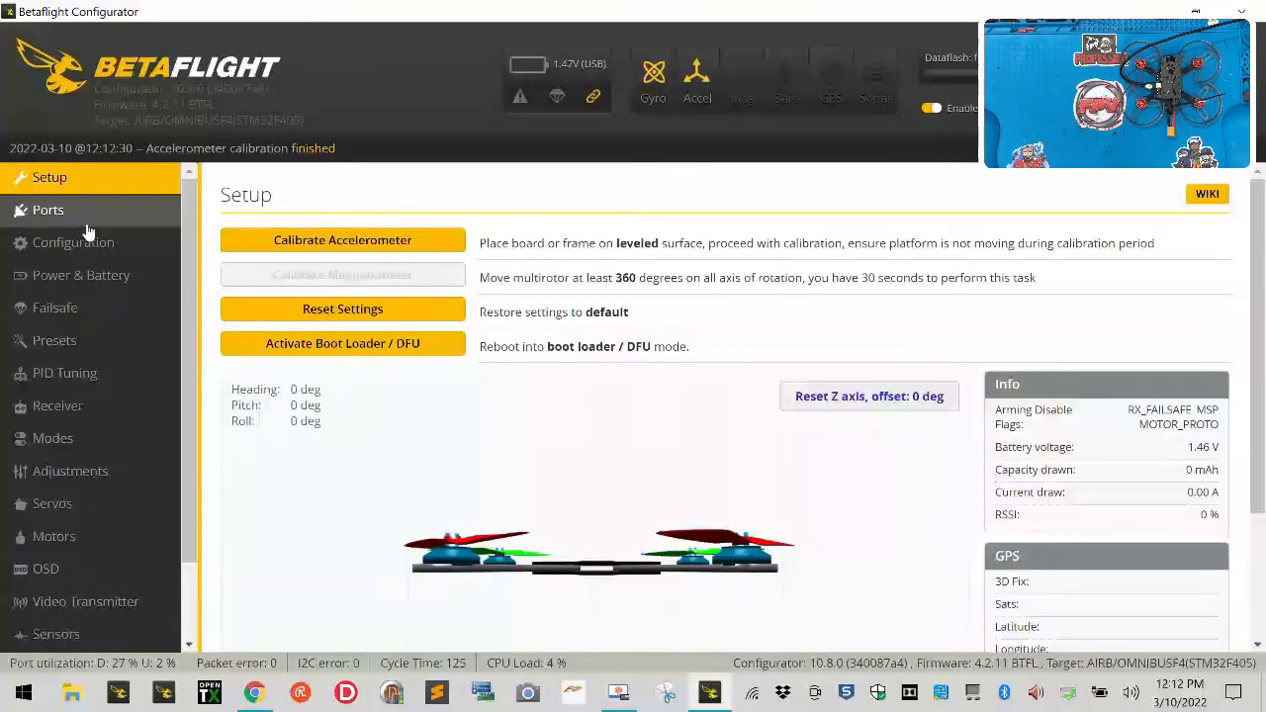
# Step: Set the receiver mode to Serial (via UART) with the SBUS provider
pyautogui.click(73, 242)
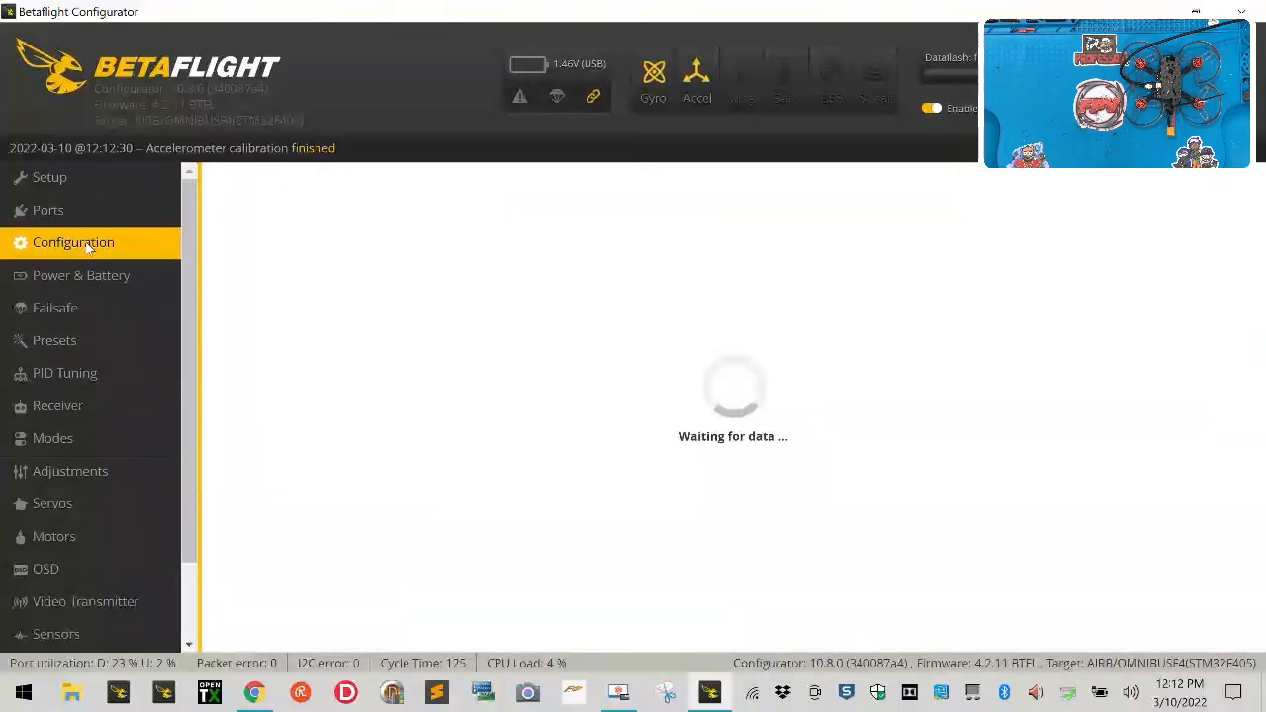
pyautogui.click(74, 243)
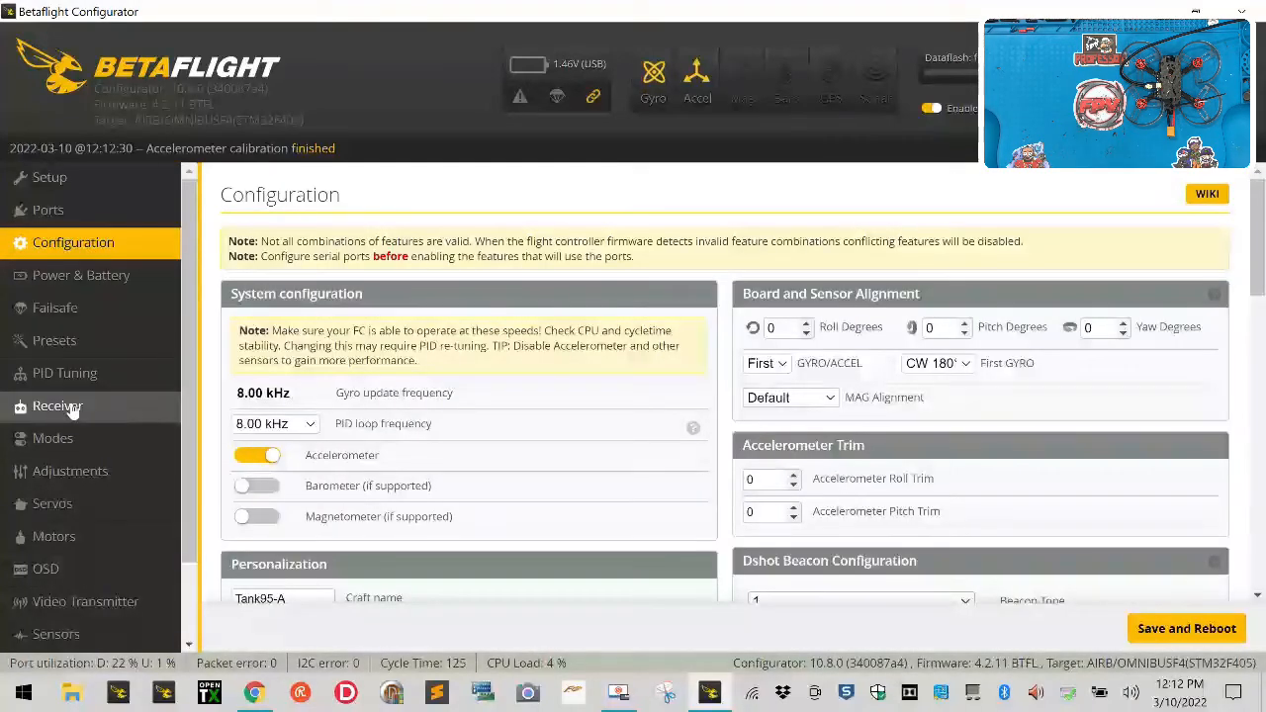
pyautogui.click(58, 405)
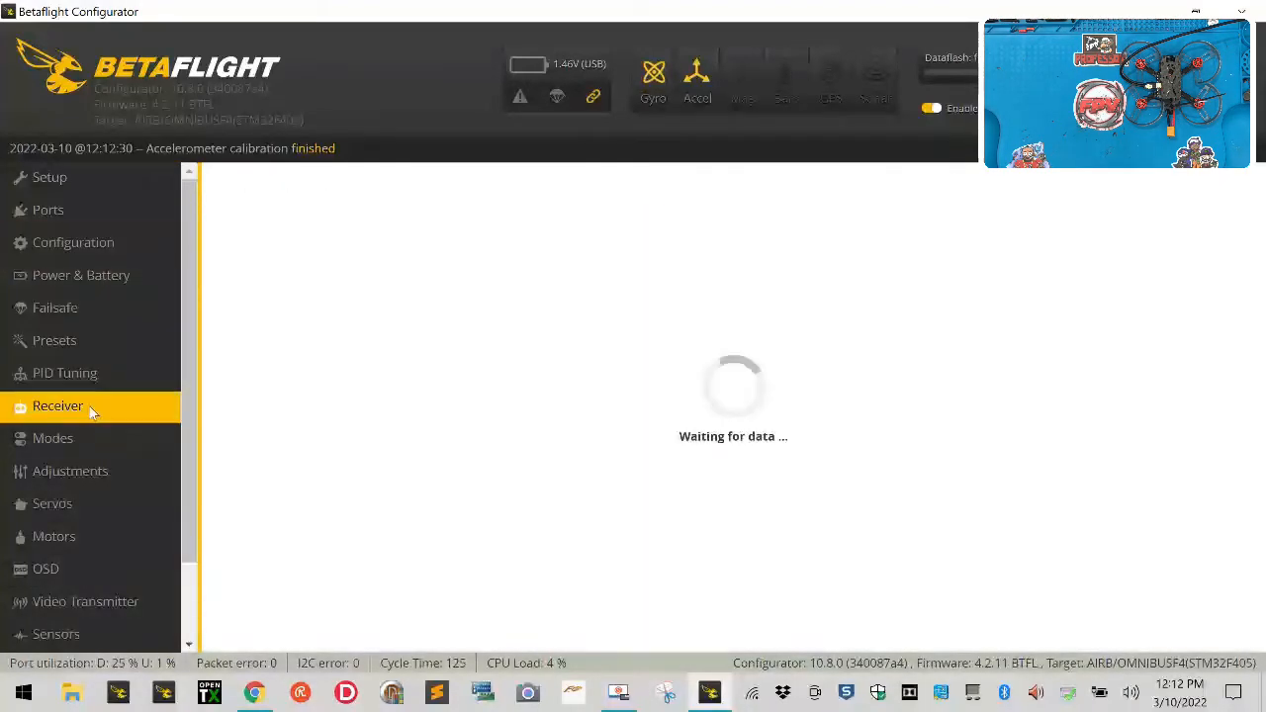
pyautogui.click(57, 405)
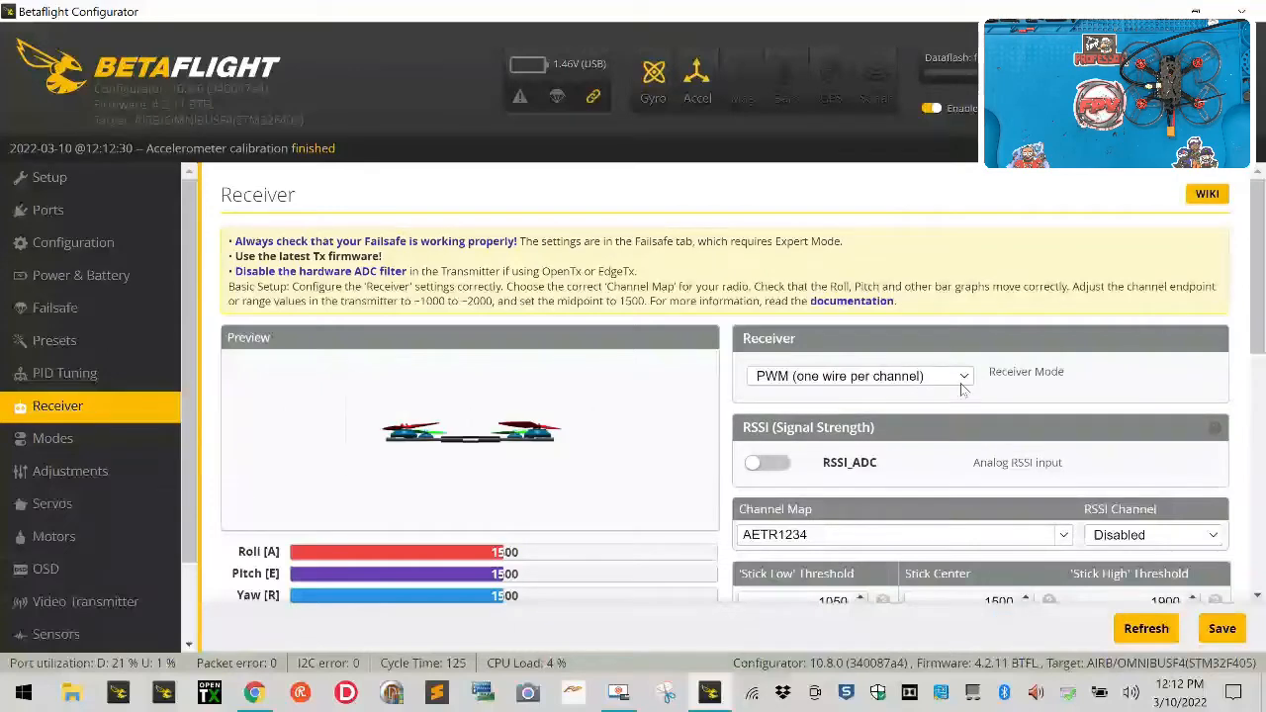
pyautogui.click(859, 376)
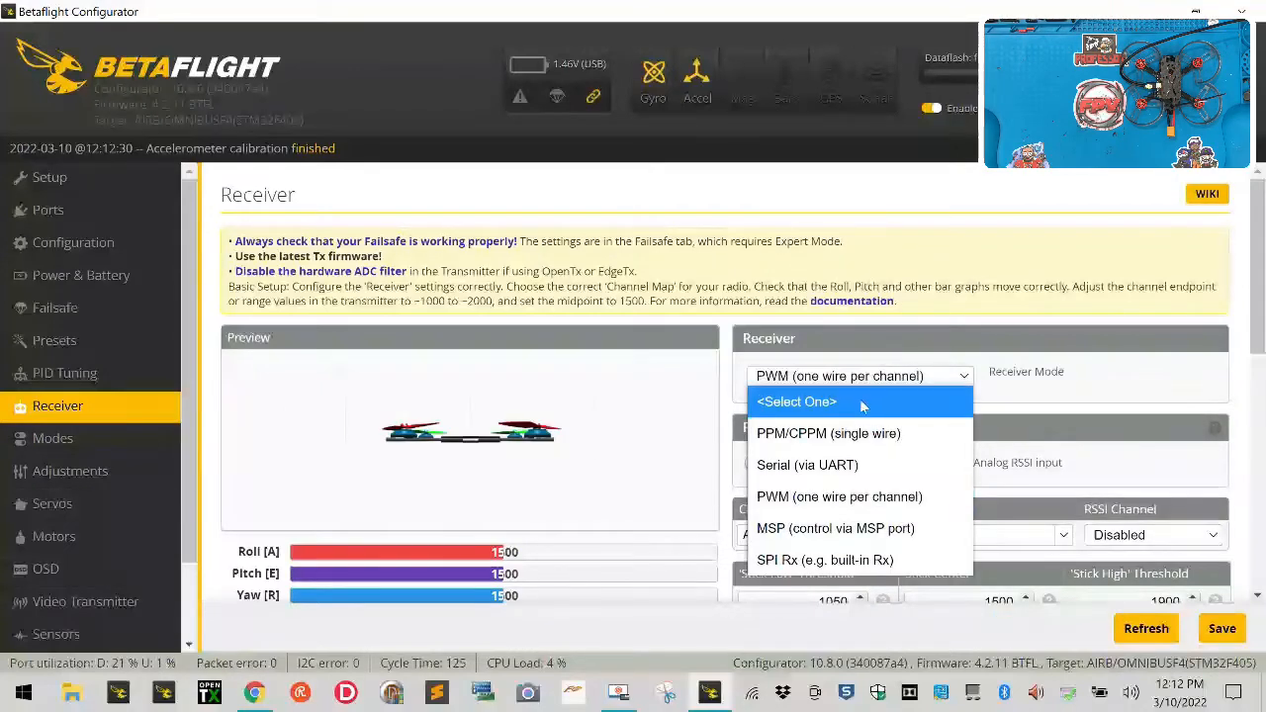
pyautogui.click(807, 465)
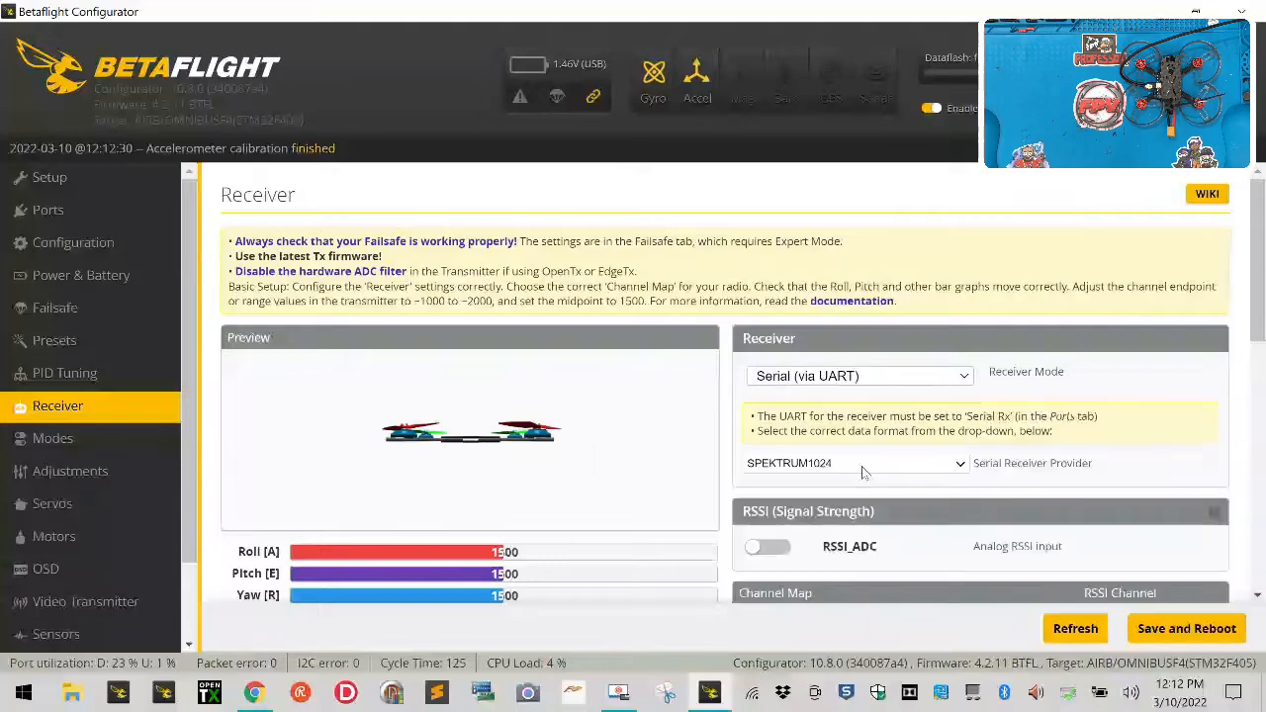
pyautogui.click(856, 463)
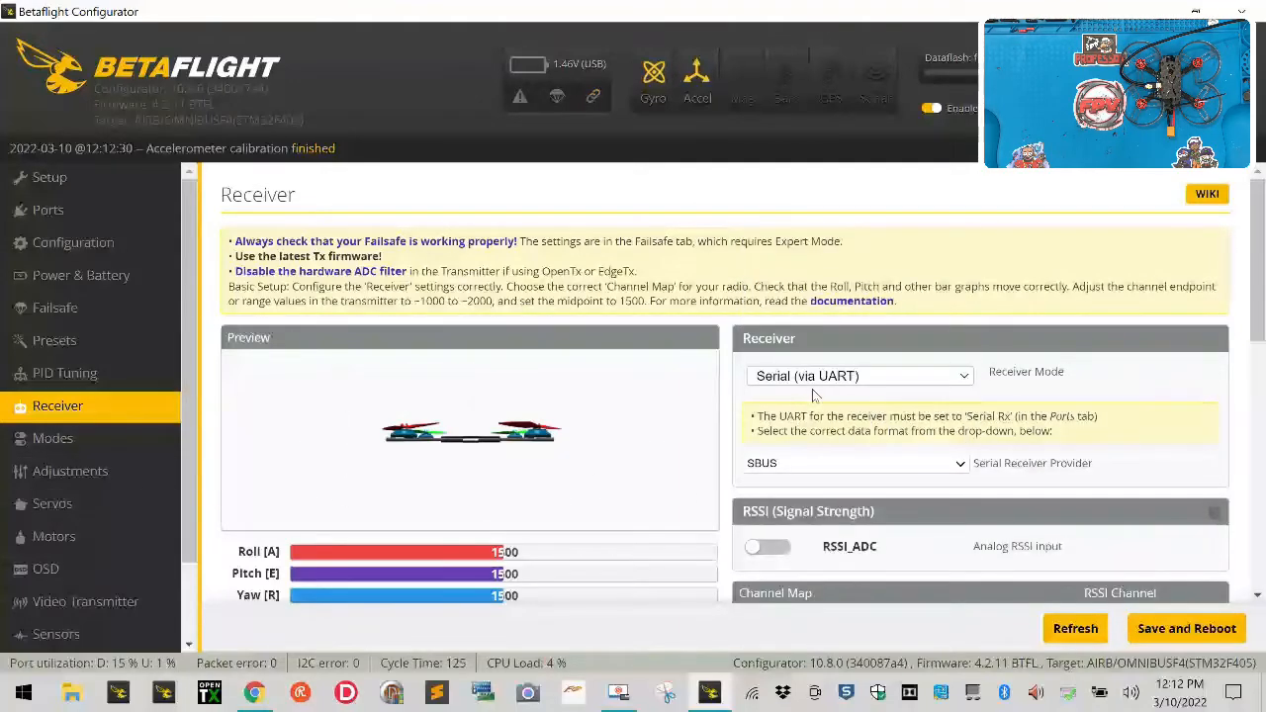
# Step: Save and reboot, dismiss the missing motor protocol warning, and go to Motors
pyautogui.scroll(-3)
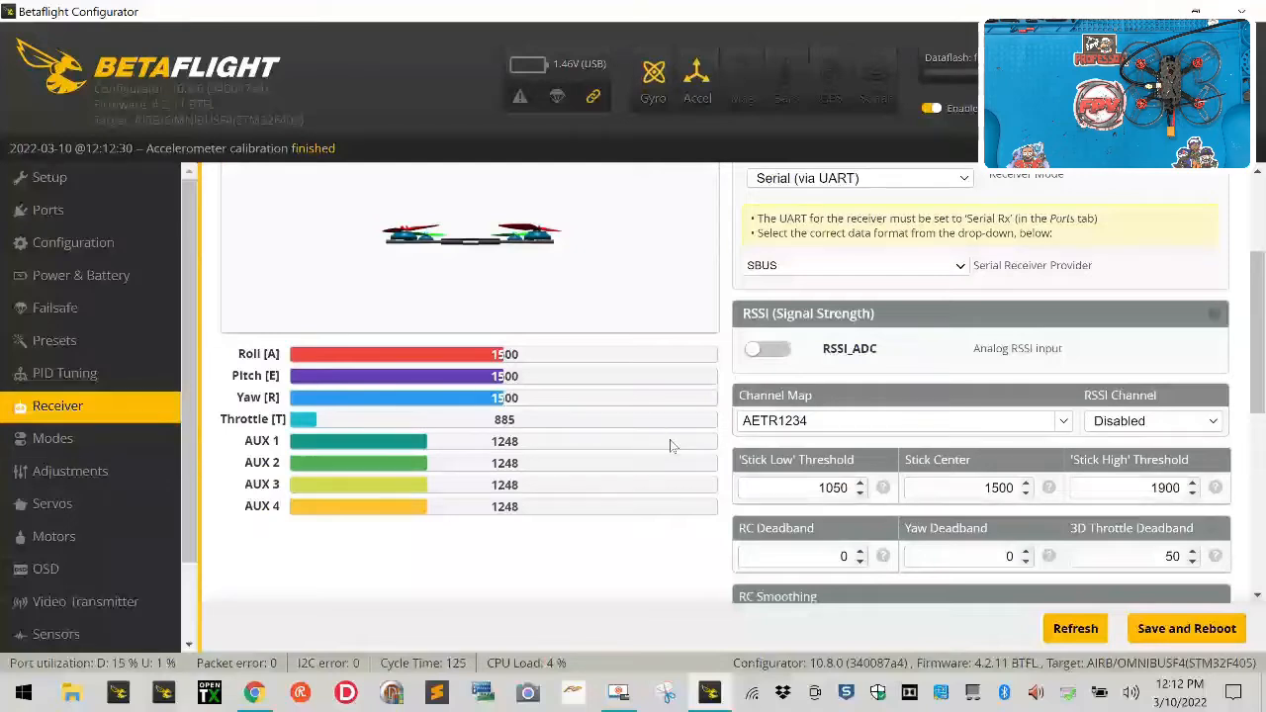
pyautogui.click(905, 421)
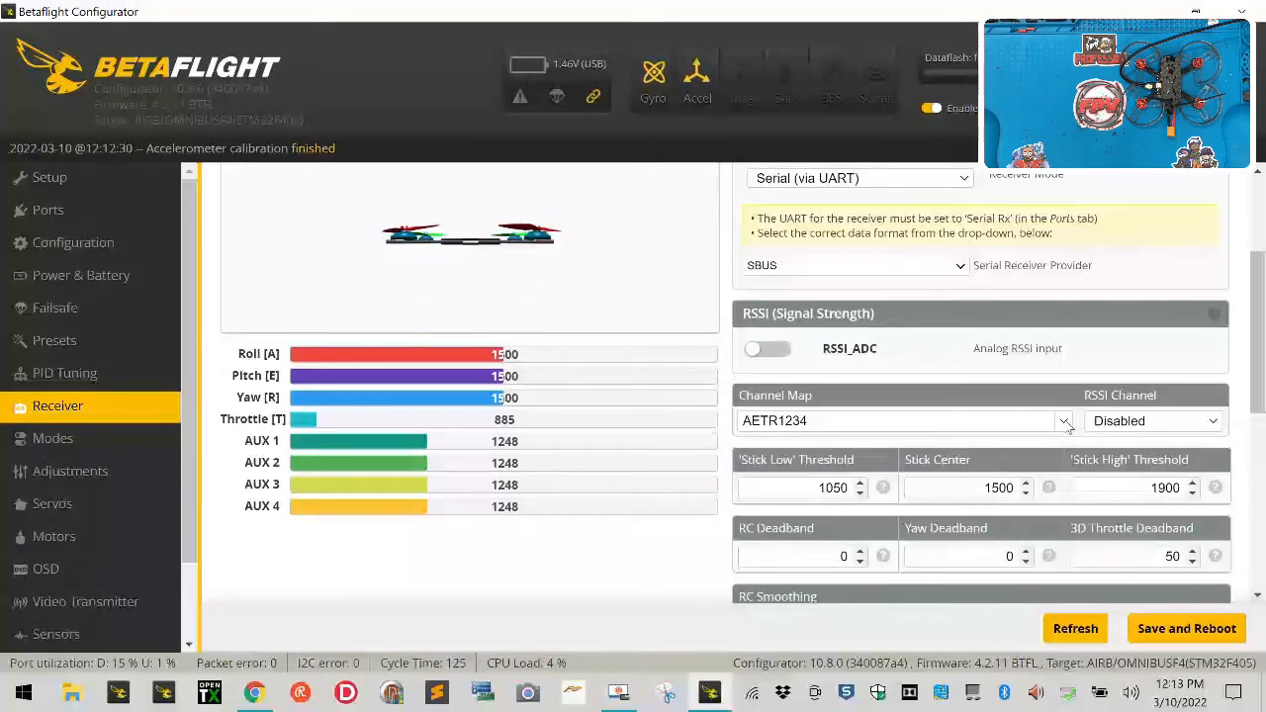
pyautogui.click(900, 420)
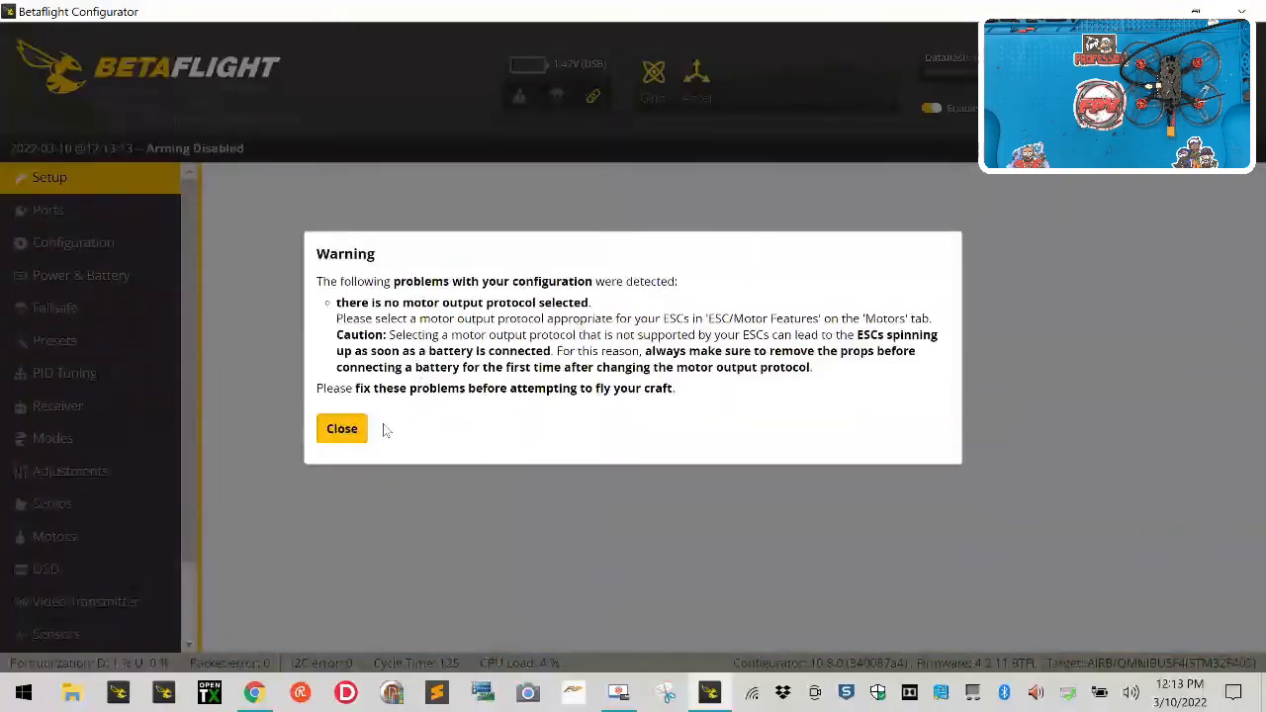
pyautogui.click(341, 428)
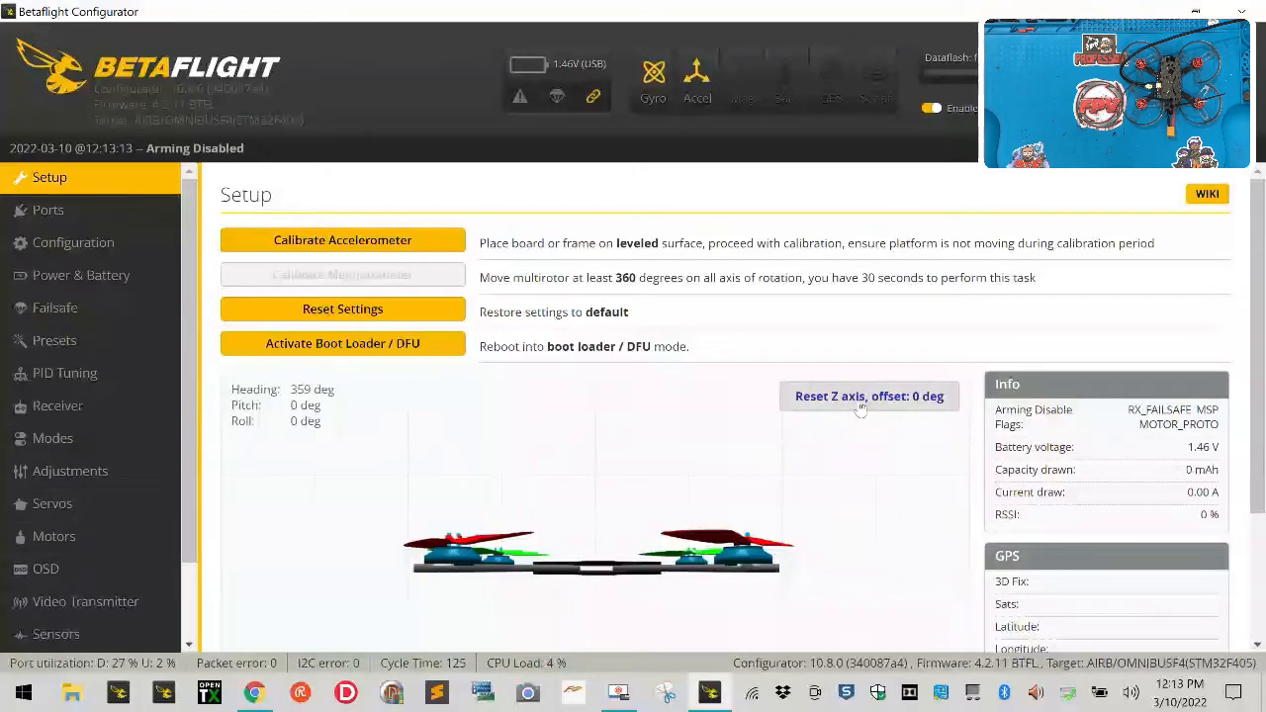
pyautogui.click(343, 240)
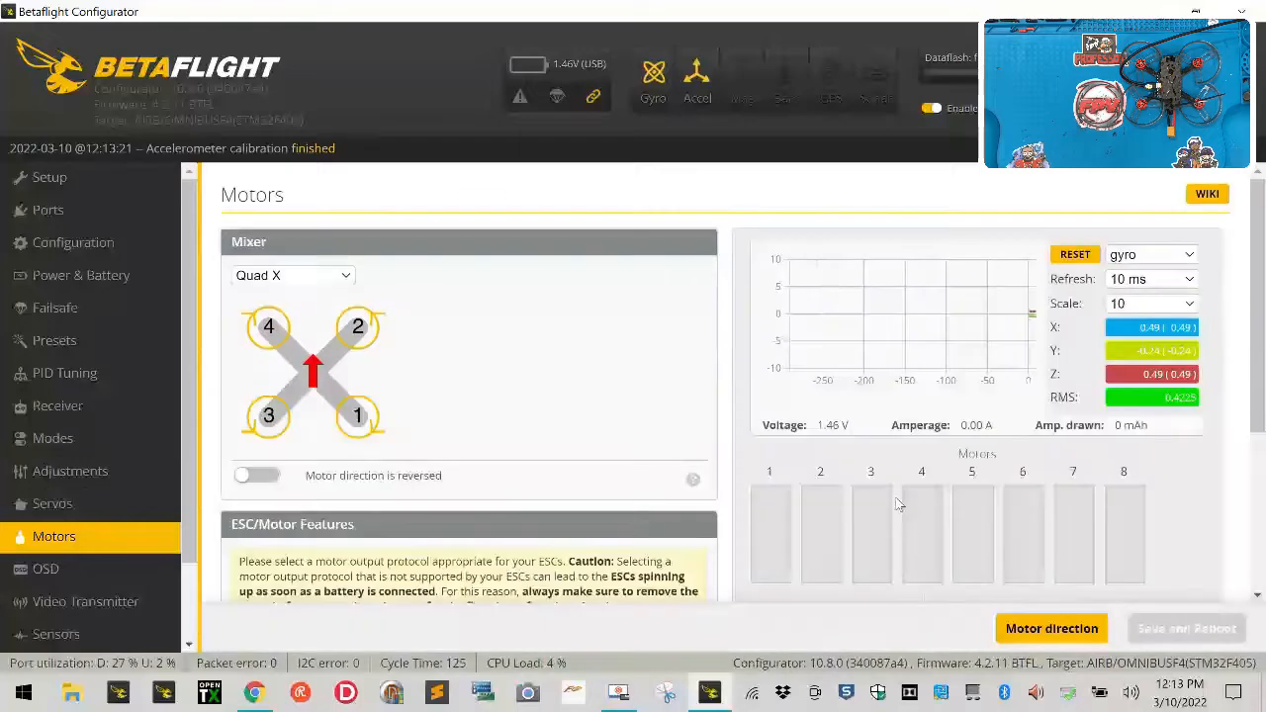
# Step: Set the ESC/motor protocol to ONESHOT125, then save and reboot the board
pyautogui.scroll(-3)
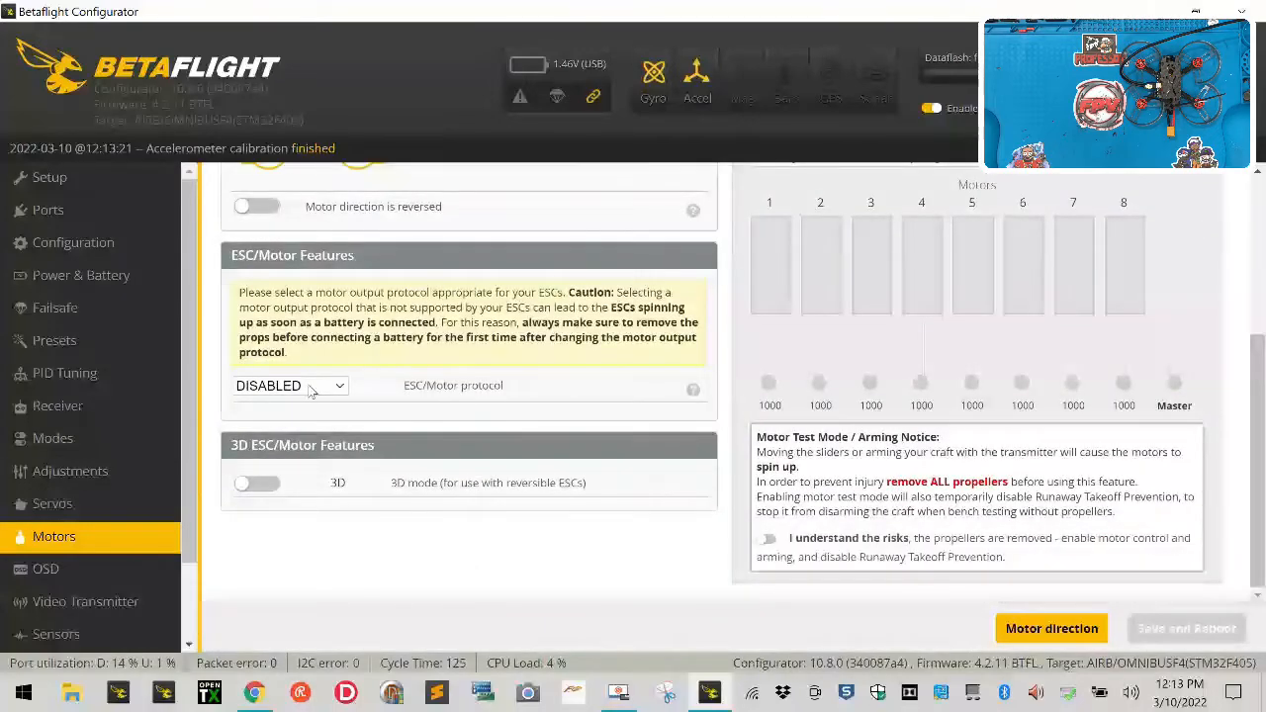
pyautogui.click(290, 385)
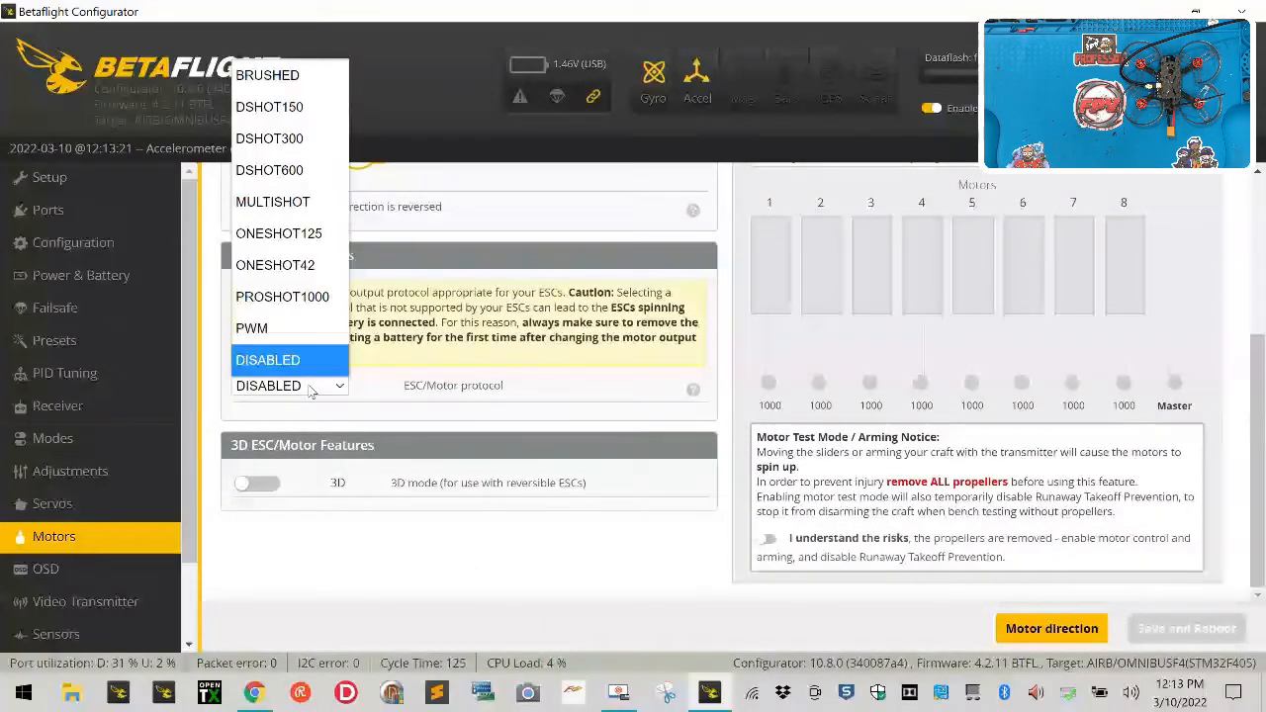
pyautogui.click(290, 385)
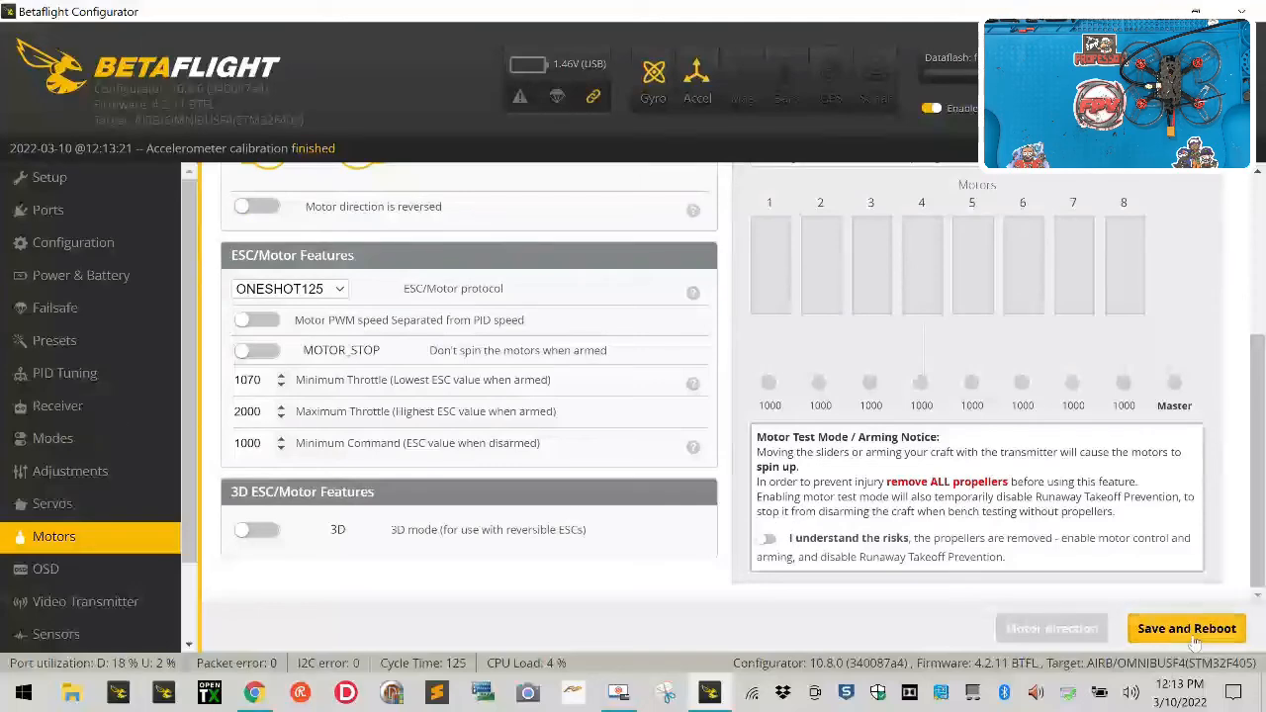
pyautogui.click(1186, 628)
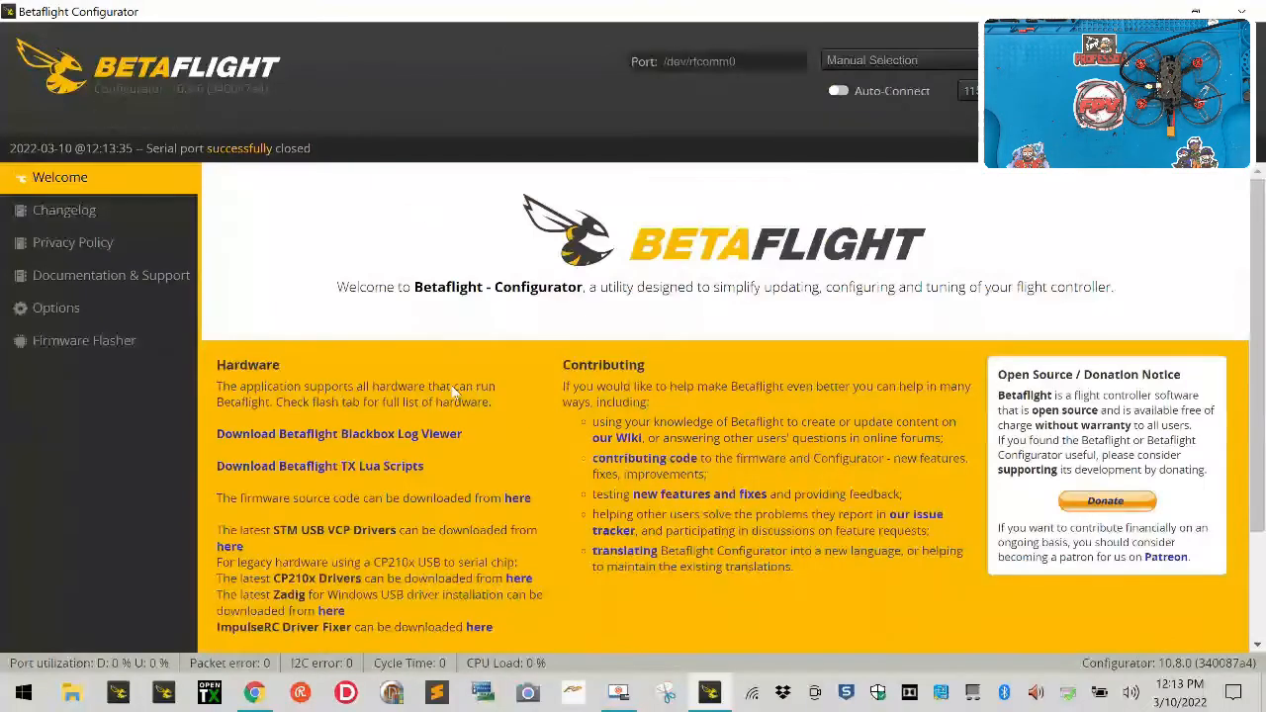